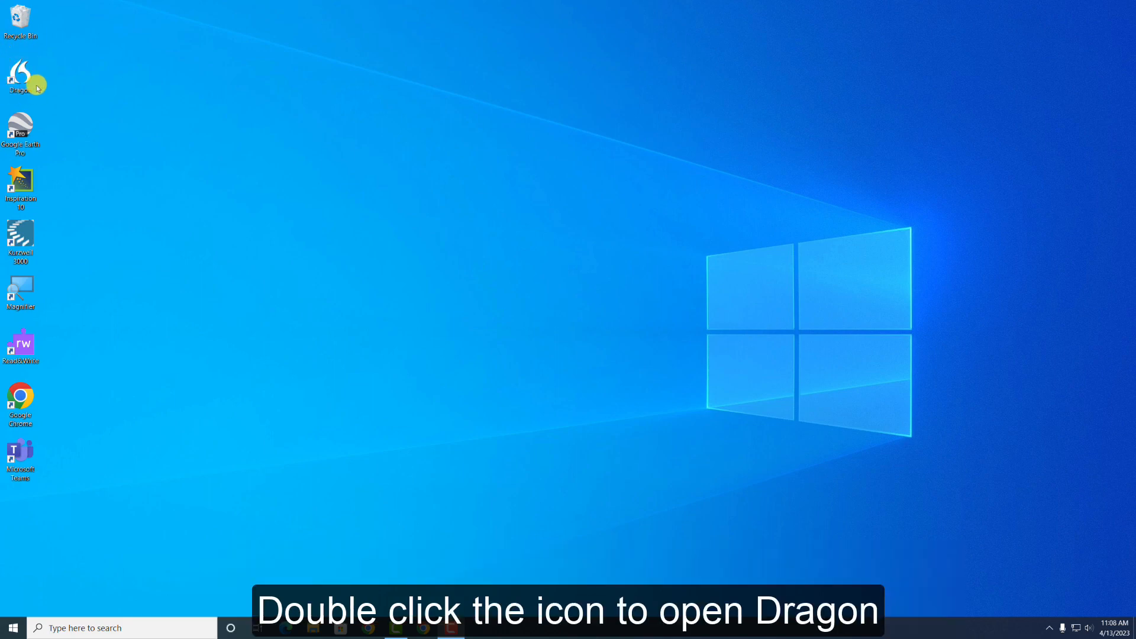
# Launch Dragon from the desktop and move past the Welcome screen
pyautogui.doubleClick(20, 76)
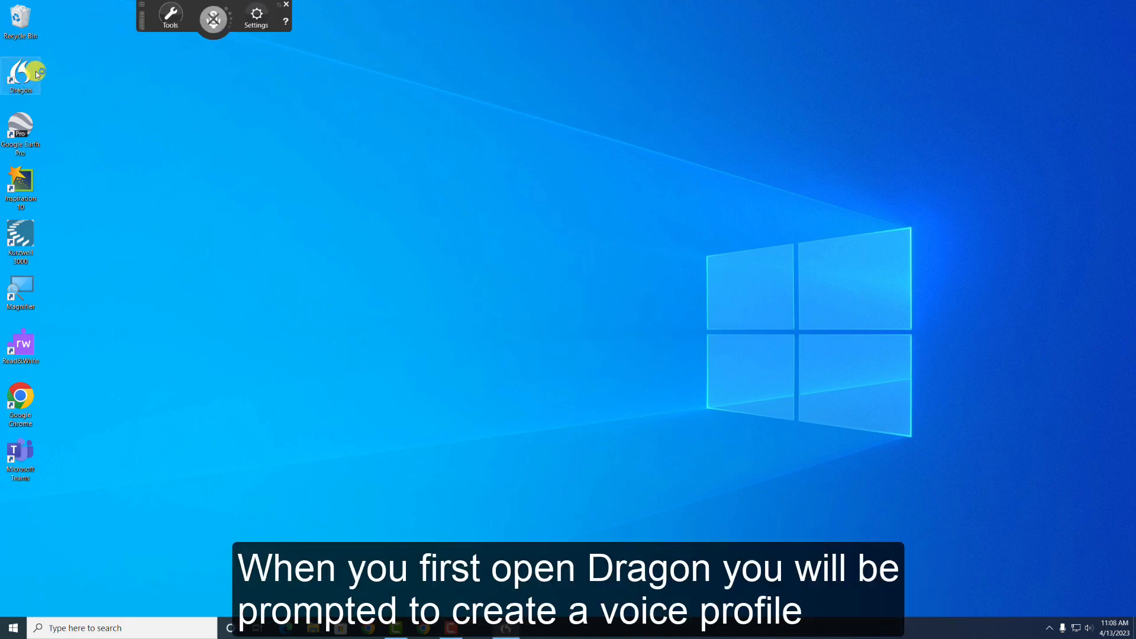
pyautogui.doubleClick(20, 74)
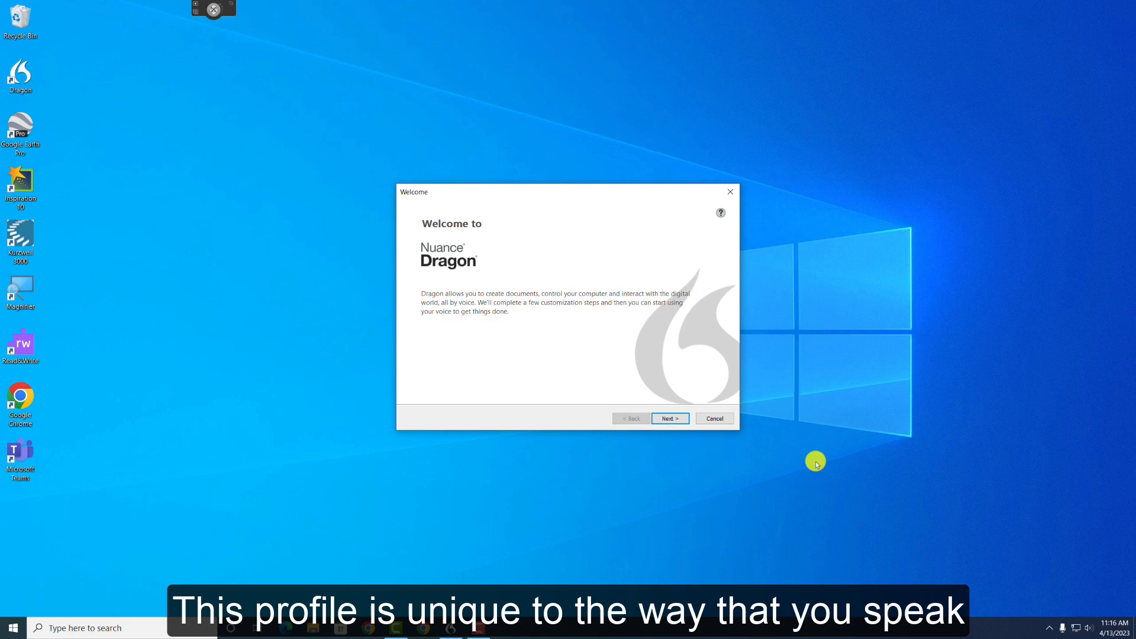
pyautogui.click(669, 418)
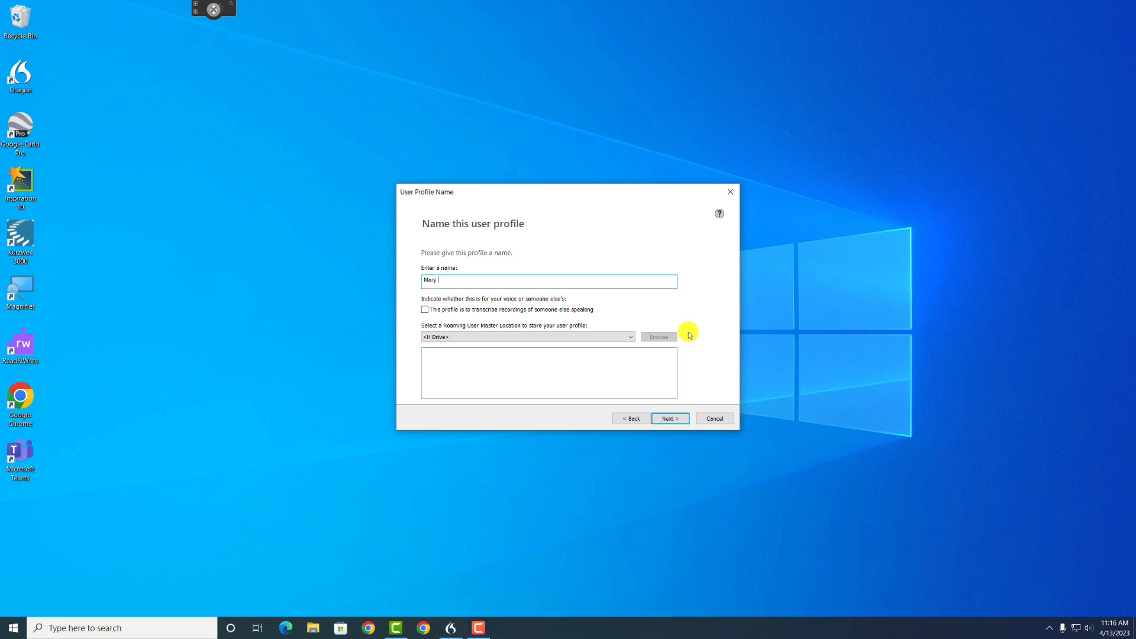
# Name the new voice profile 'Jones' and continue to the region and accent options
pyautogui.write('Jones')
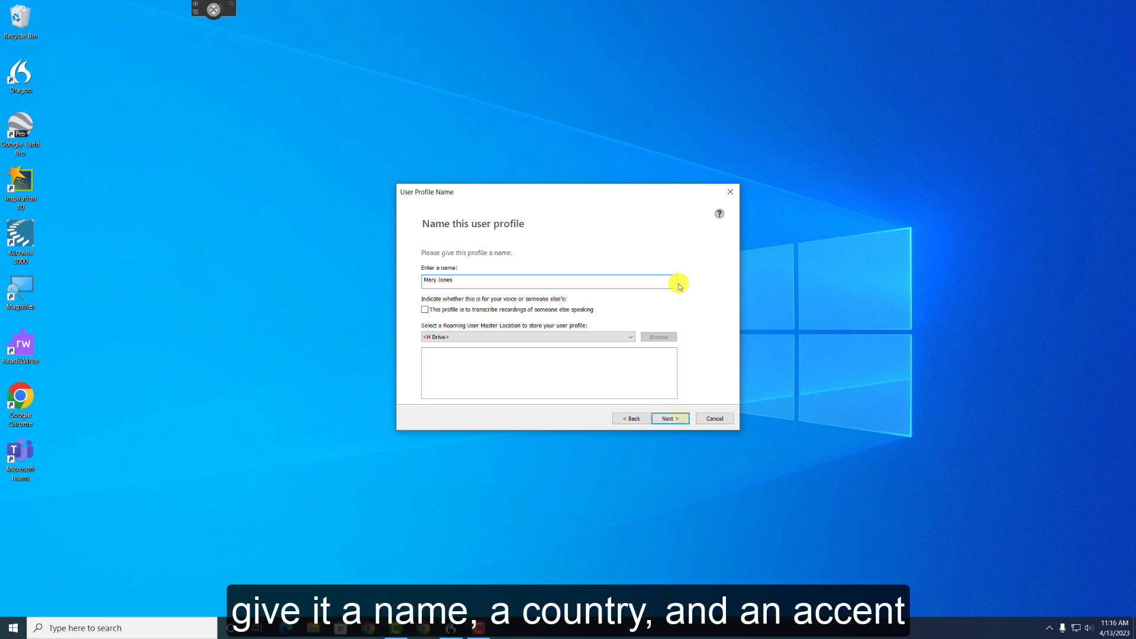
pyautogui.click(668, 418)
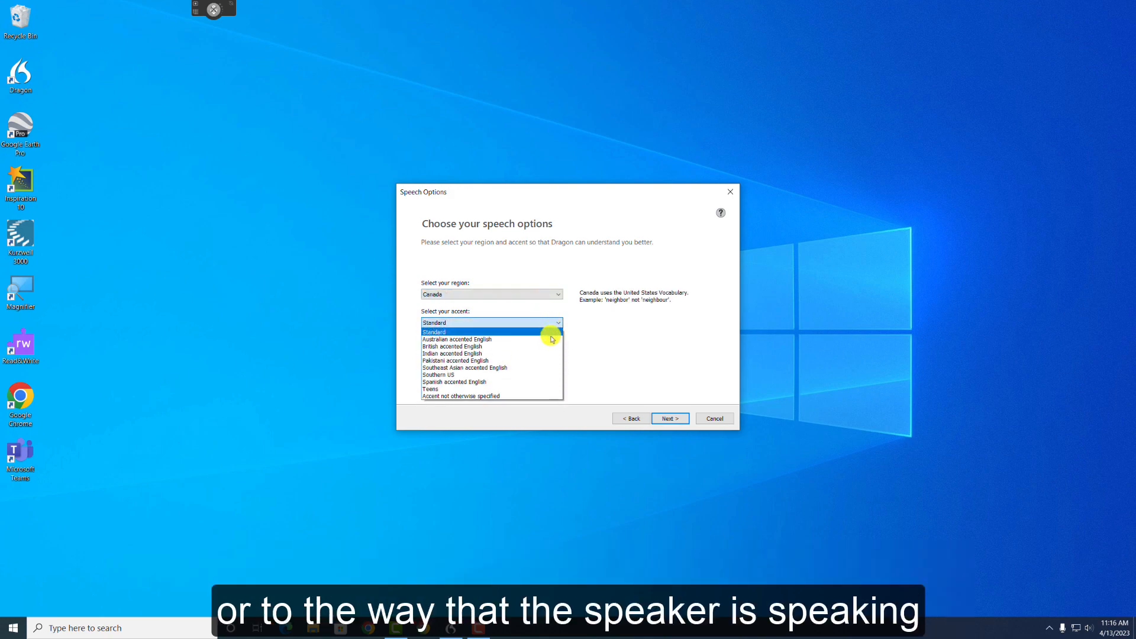
# Accept the Canada region and accent, then start the microphone reading check
pyautogui.click(669, 418)
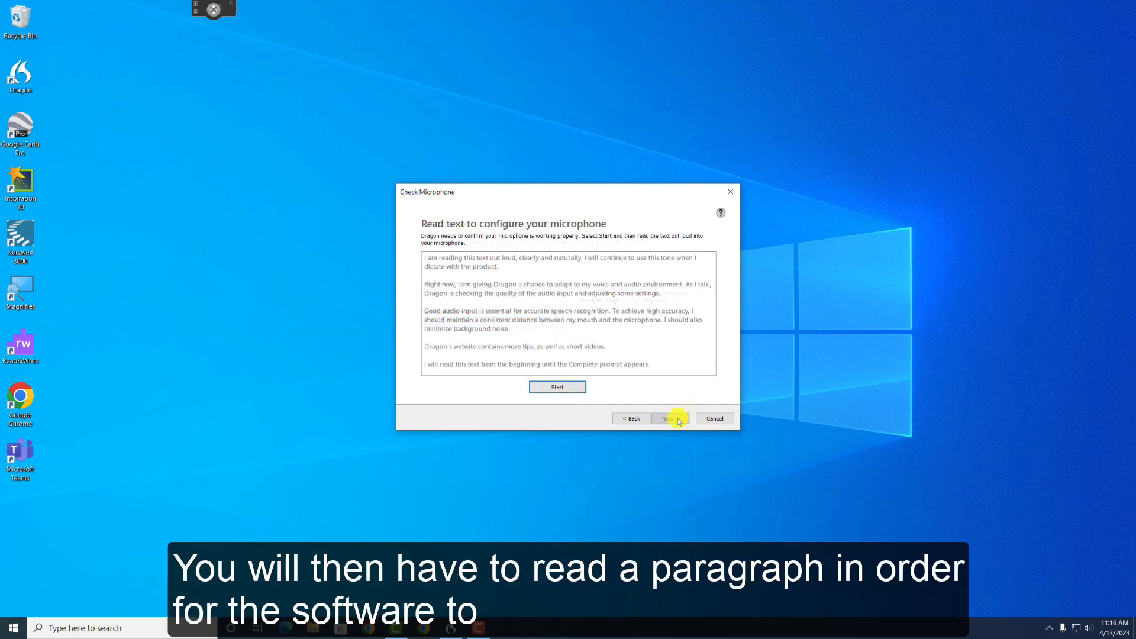
pyautogui.moveTo(672, 404)
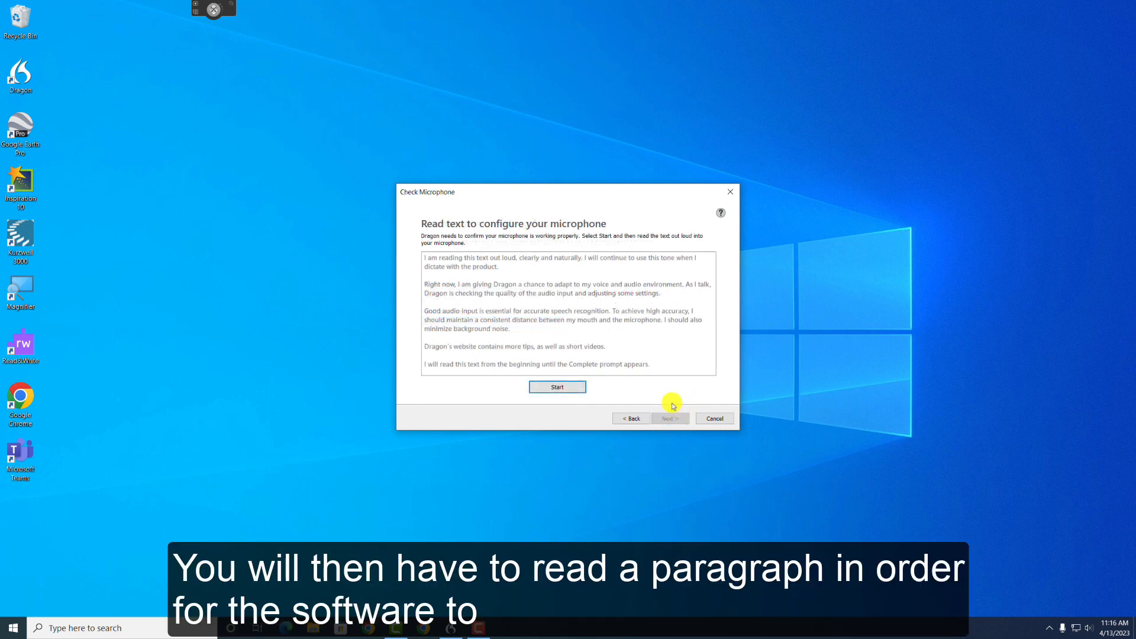
pyautogui.click(556, 385)
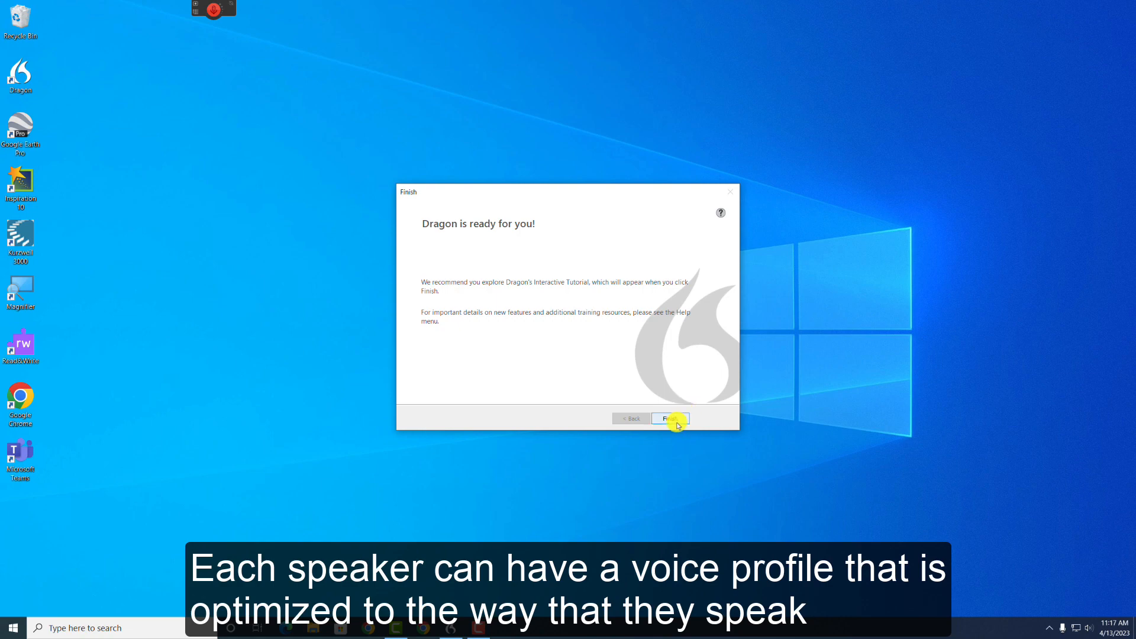
# Finish the profile setup so the DragonBar runs on the desktop
pyautogui.click(667, 418)
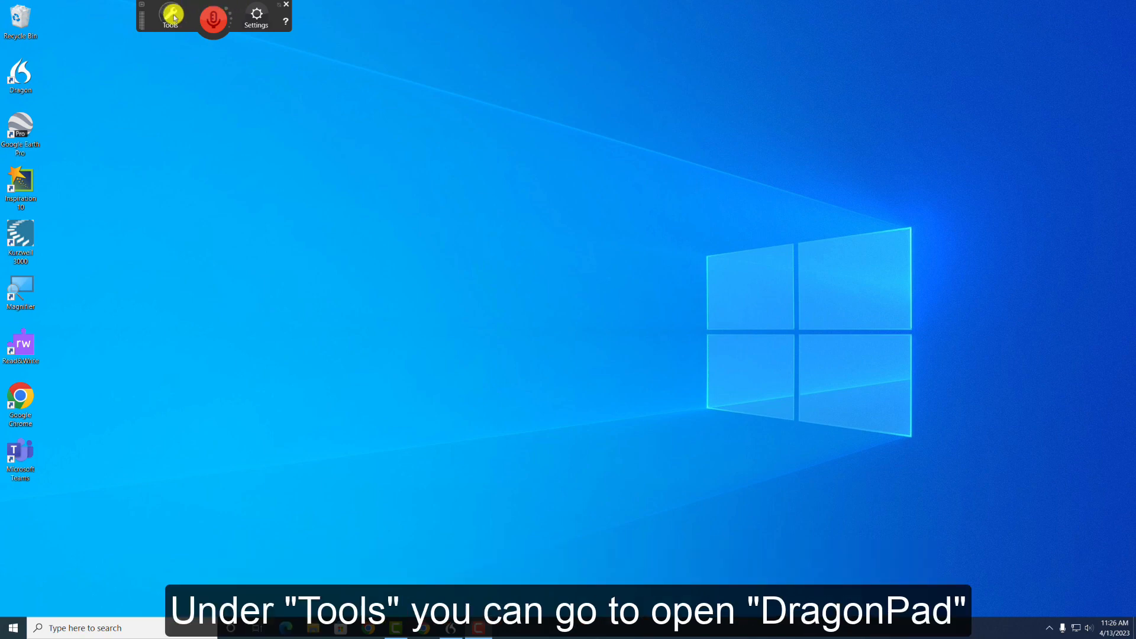
# Start a blank DragonPad document from the Tools menu and maximize it
pyautogui.click(170, 18)
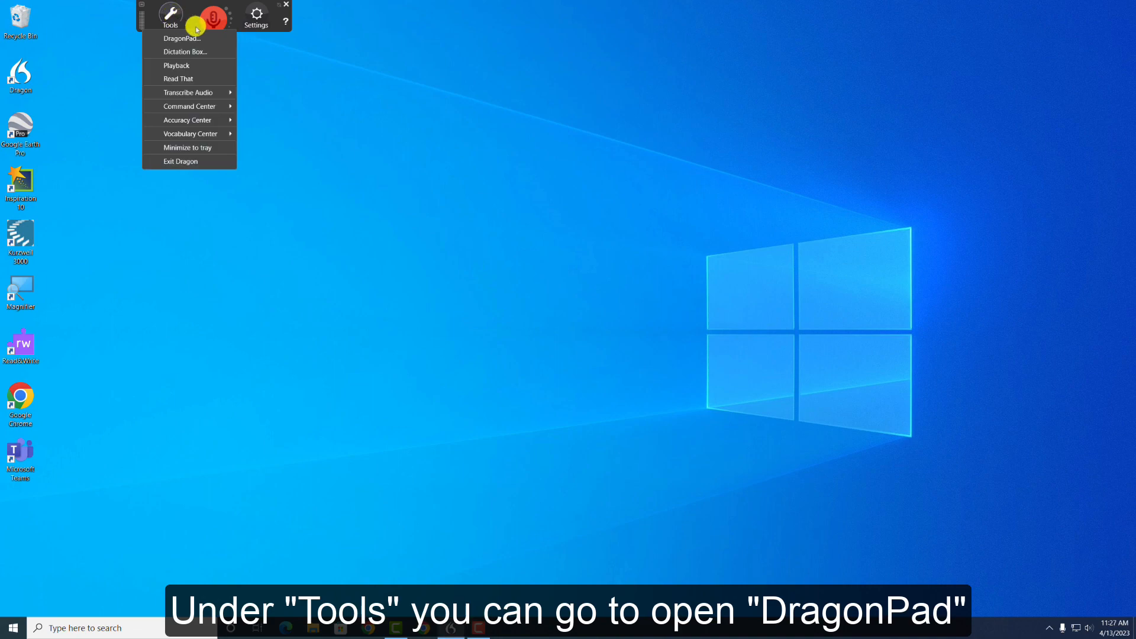
pyautogui.click(182, 38)
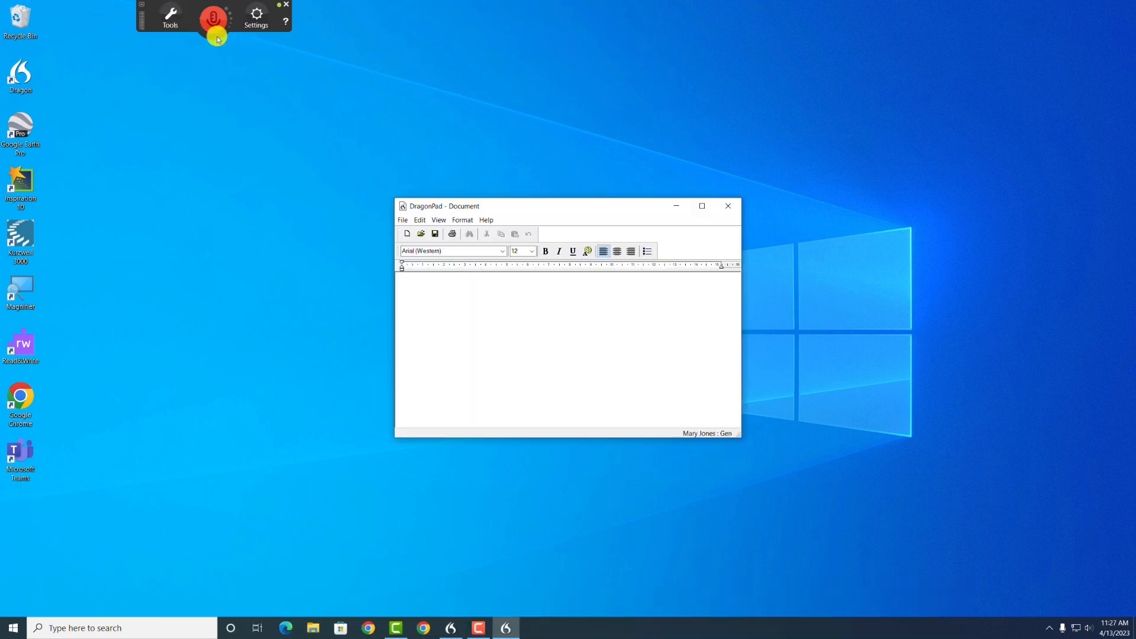
pyautogui.click(701, 206)
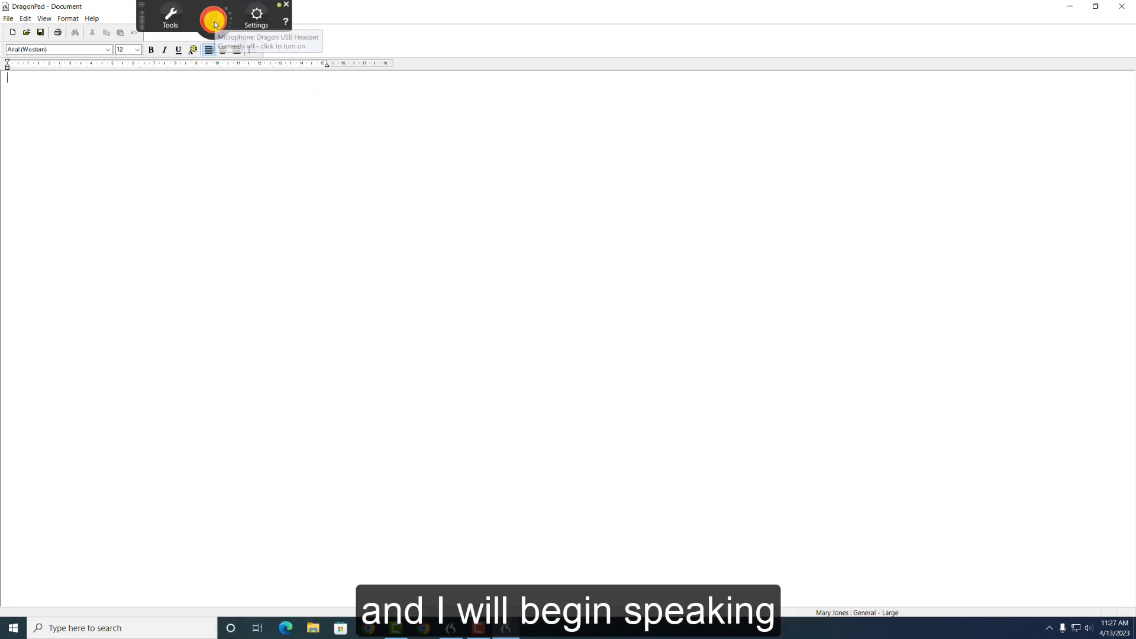
# Turn on the microphone and dictate 'I'm a student at the University of British Columbia' and 'I like hiking and drawing'
pyautogui.click(213, 14)
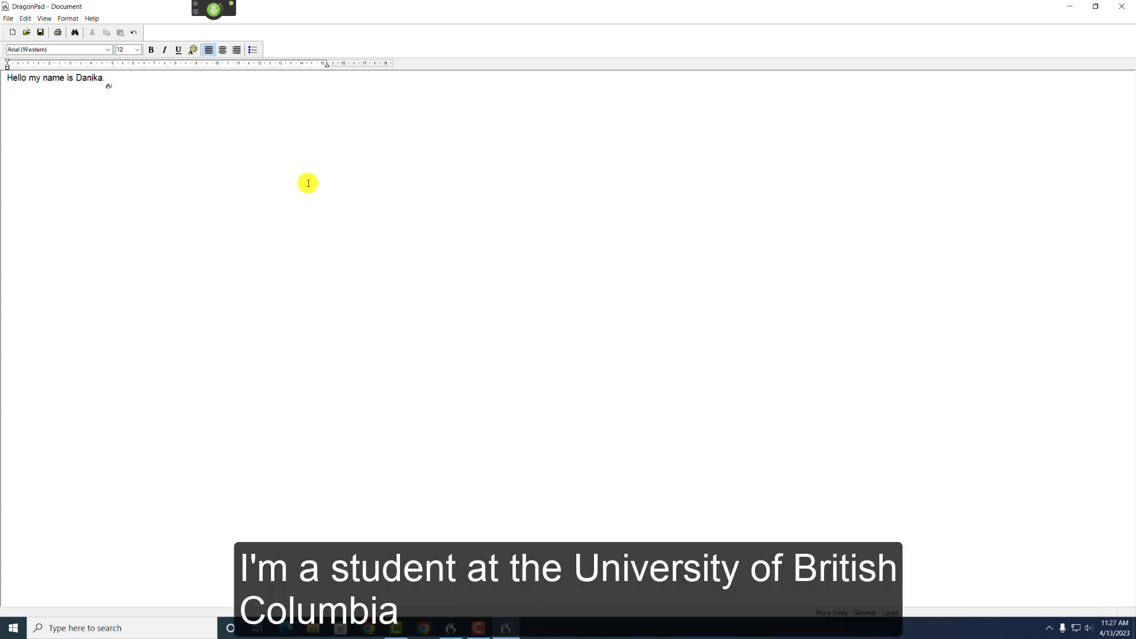
pyautogui.write("I'm a student at the University of British Columbia.")
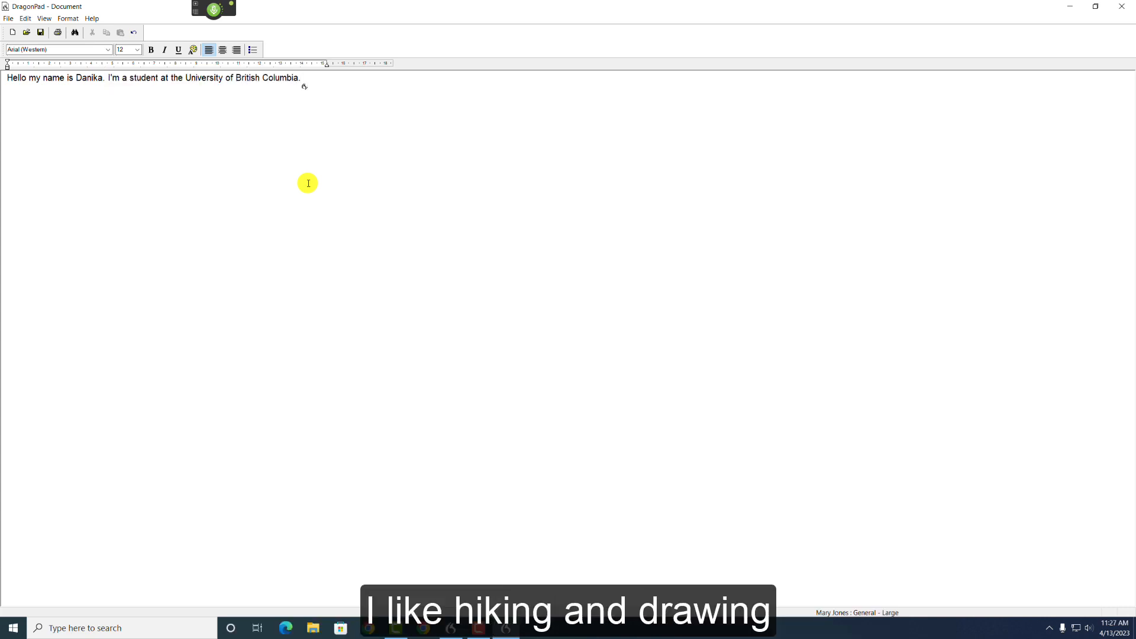
pyautogui.write('I like hiking and drawing')
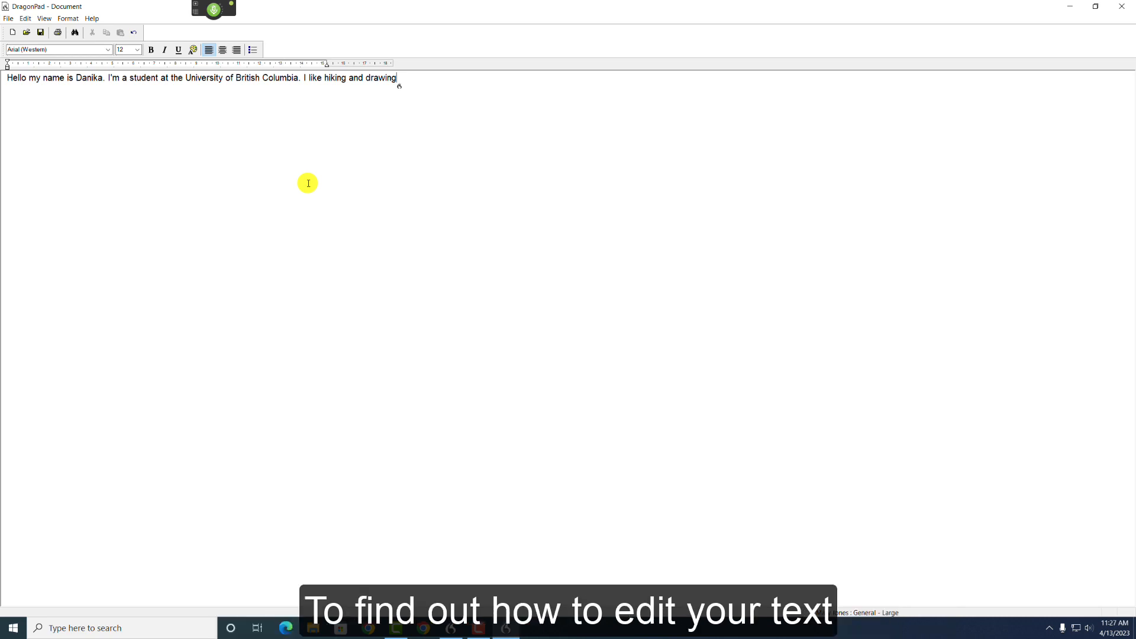
pyautogui.moveTo(517, 138)
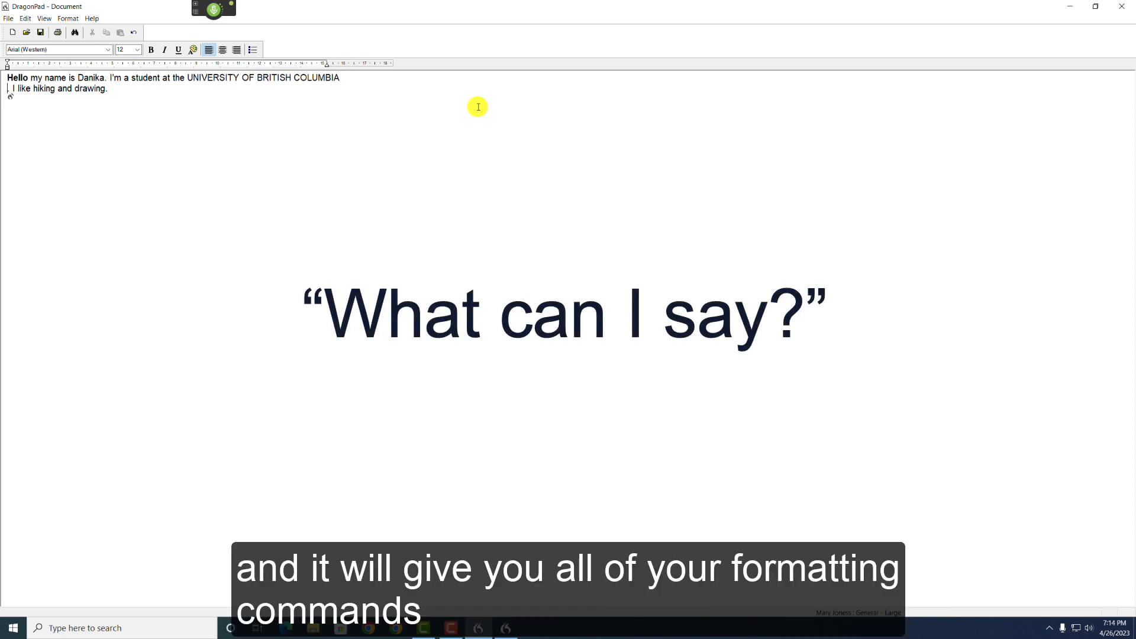
# Use the DragonBar while undoing formatting and selecting the University of British Columbia sentence by voice
pyautogui.click(169, 15)
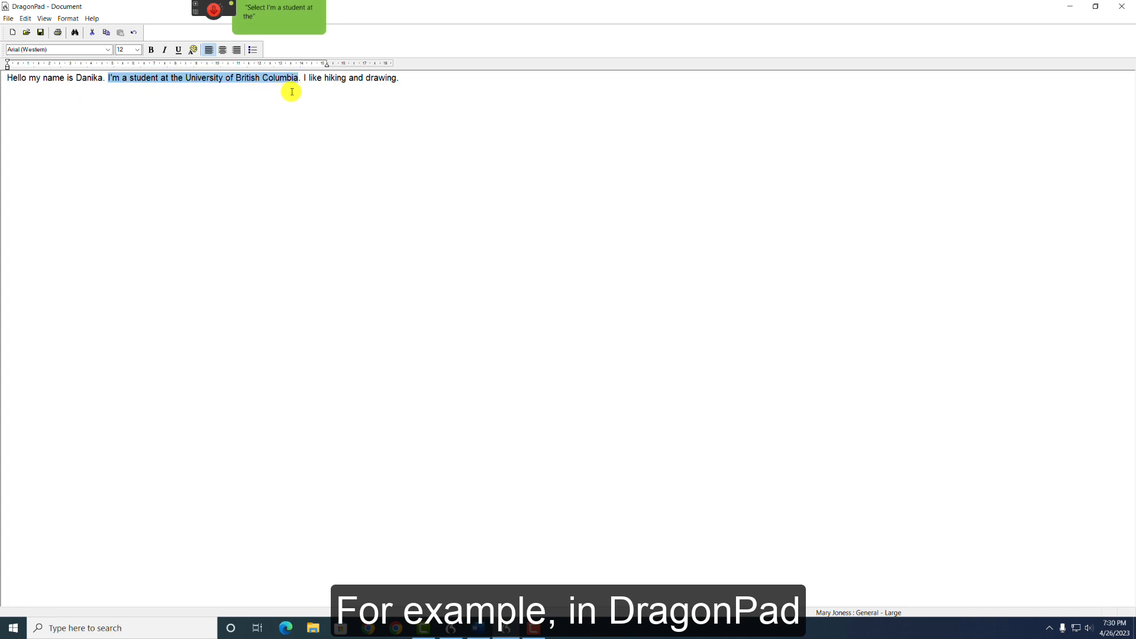
# Have the selected student sentence read aloud with Tools > Read That
pyautogui.click(169, 14)
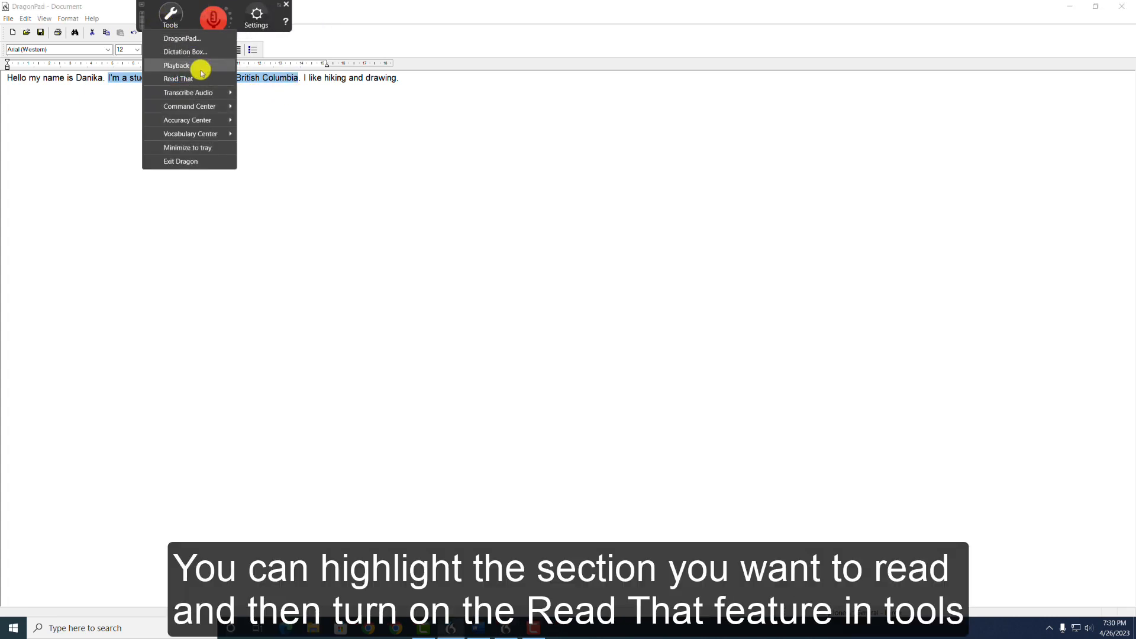
pyautogui.click(179, 78)
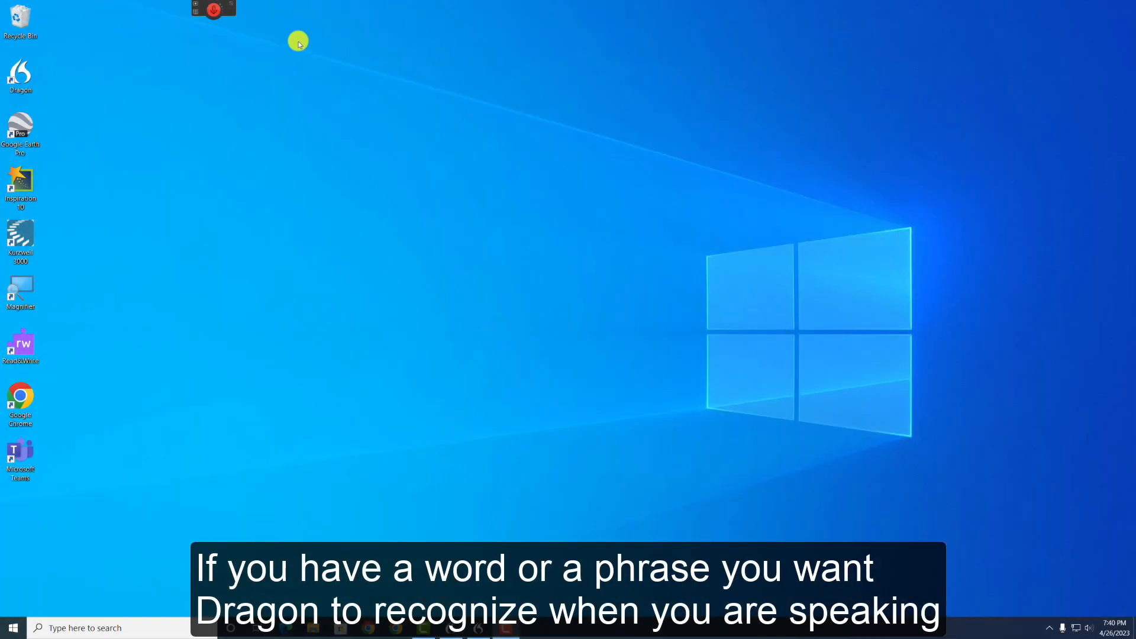
# Add the word Mitochondria with a phonetic spoken form via the Vocabulary Center
pyautogui.click(169, 16)
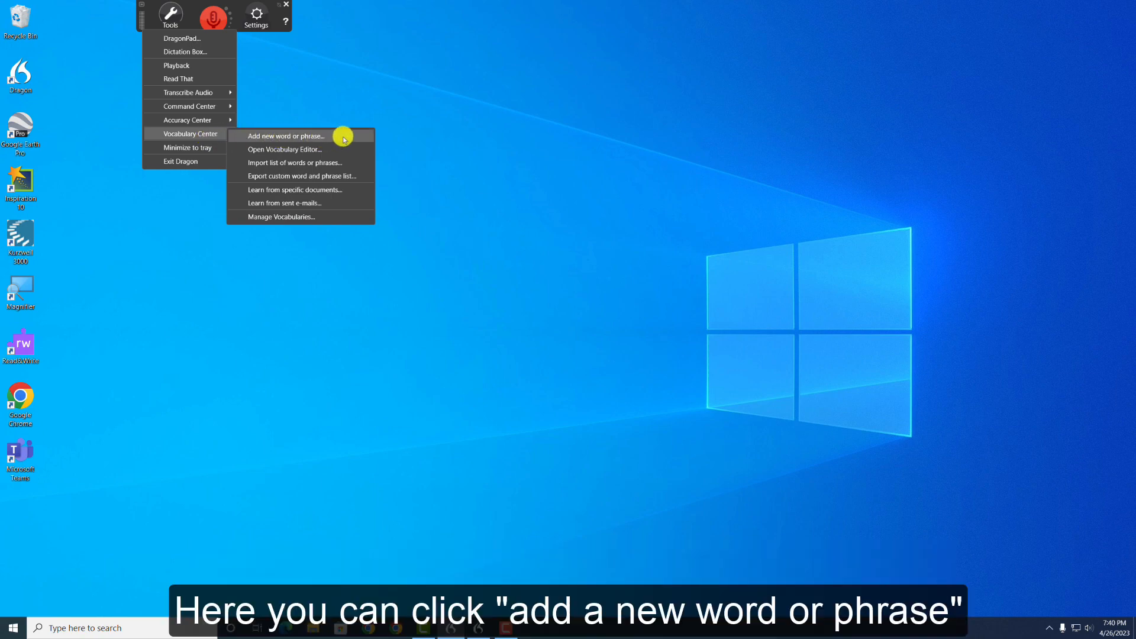
pyautogui.click(285, 136)
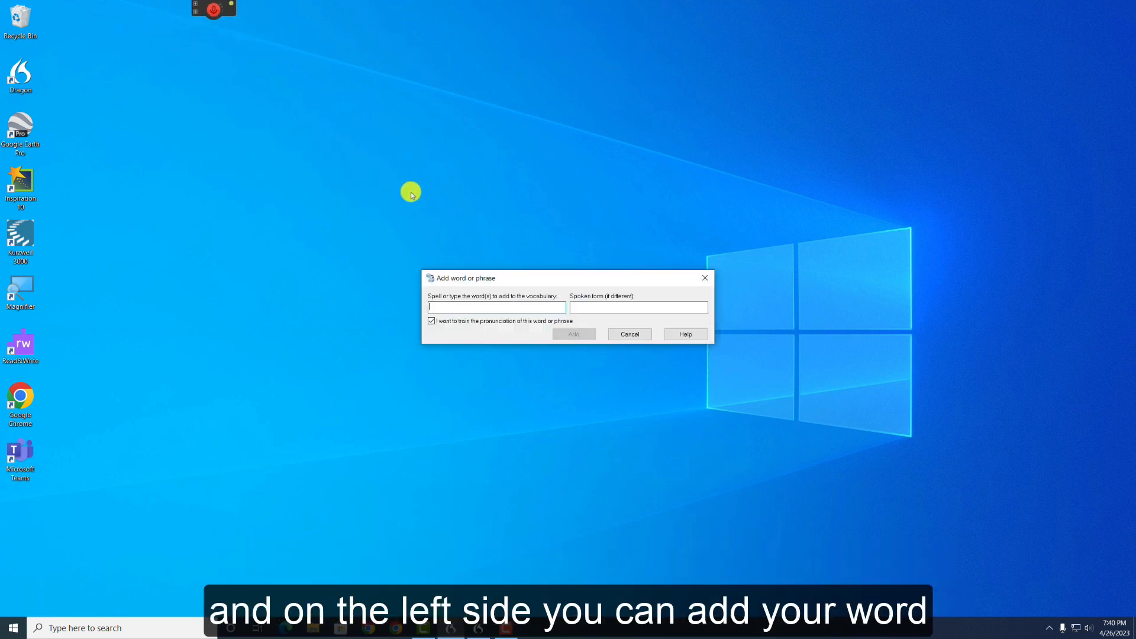
pyautogui.write('Mitochond')
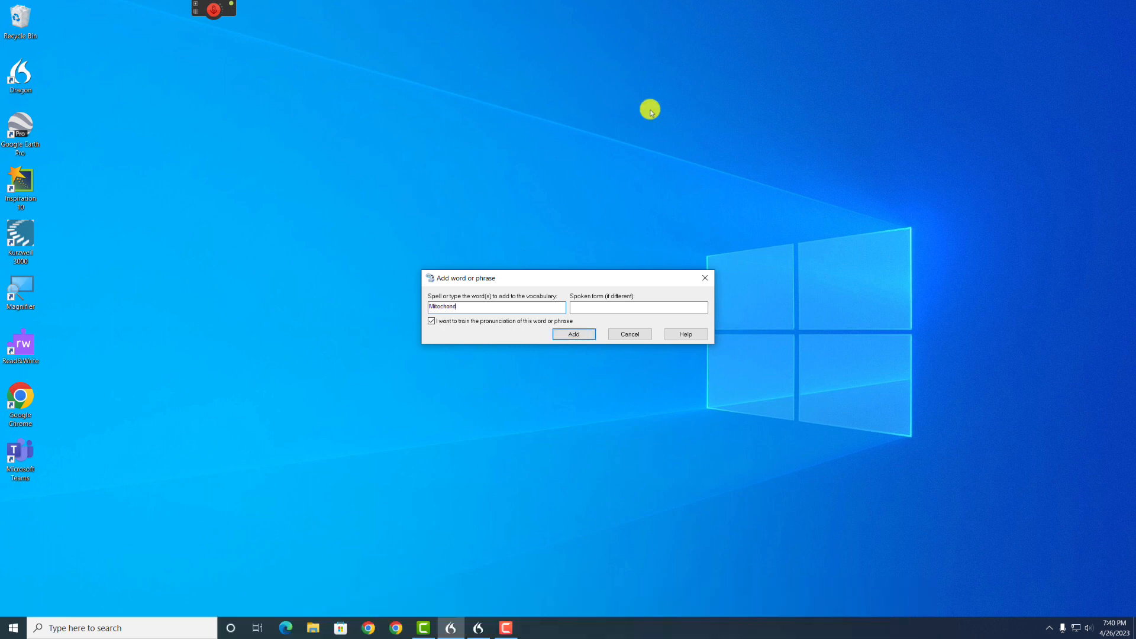
pyautogui.click(637, 308)
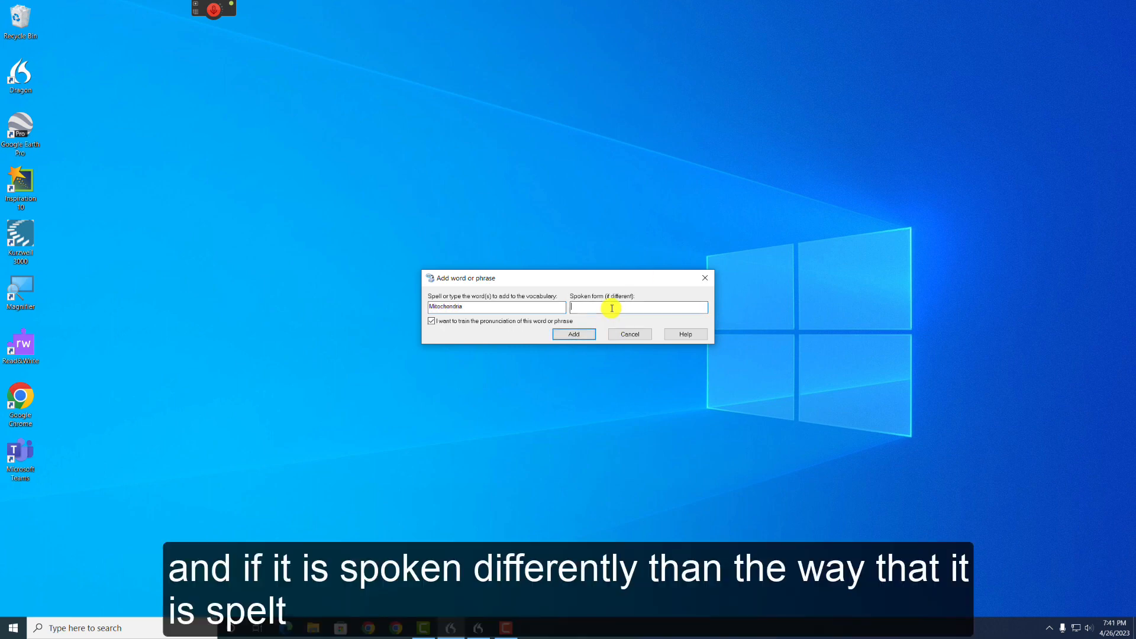
pyautogui.write('Mitochondreeya')
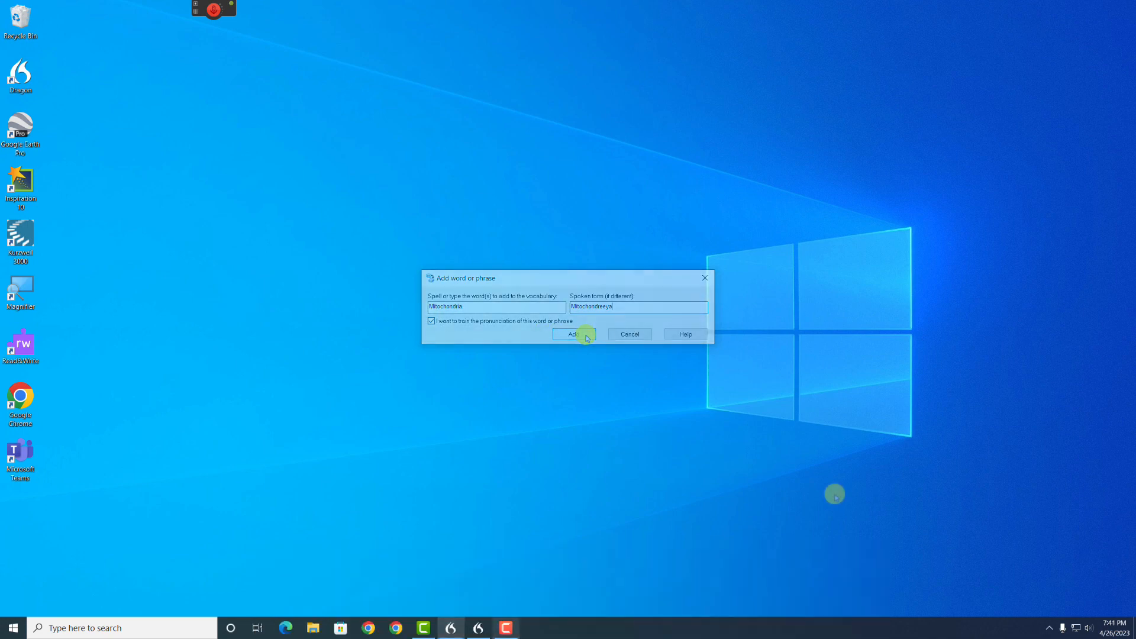
pyautogui.click(573, 333)
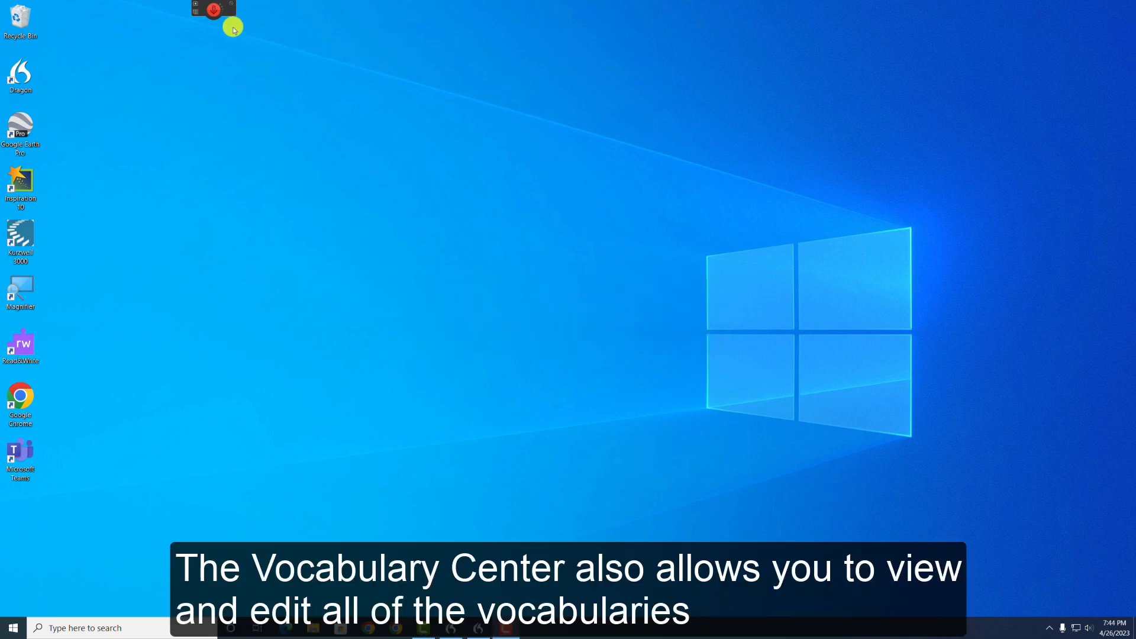
# Bring up the Vocabulary Editor from the Tools menu
pyautogui.click(169, 16)
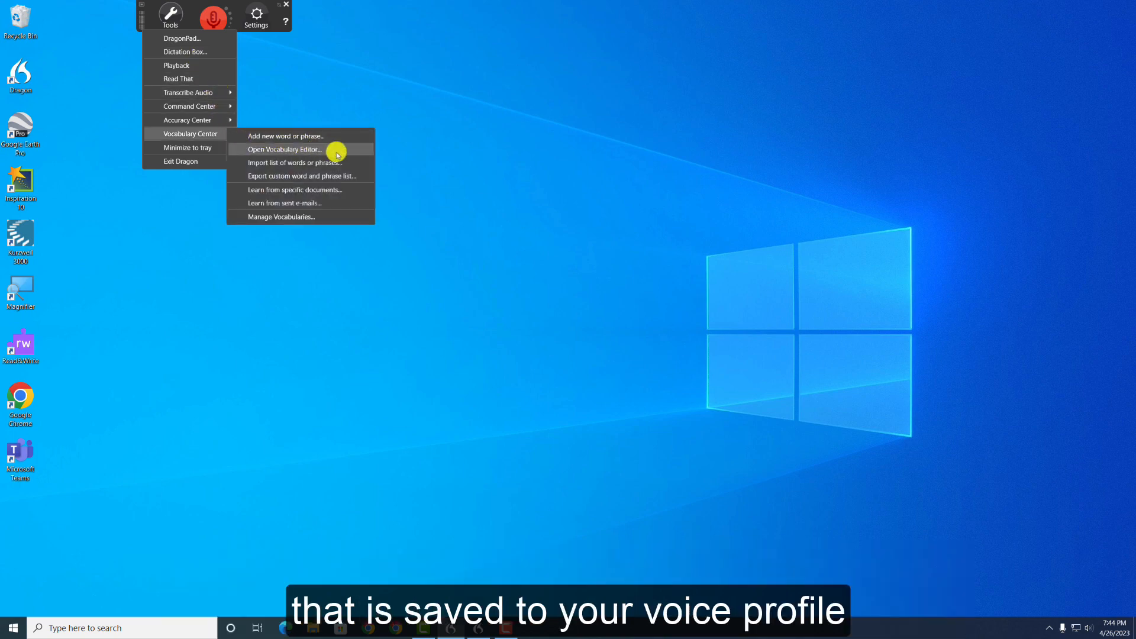
pyautogui.click(284, 149)
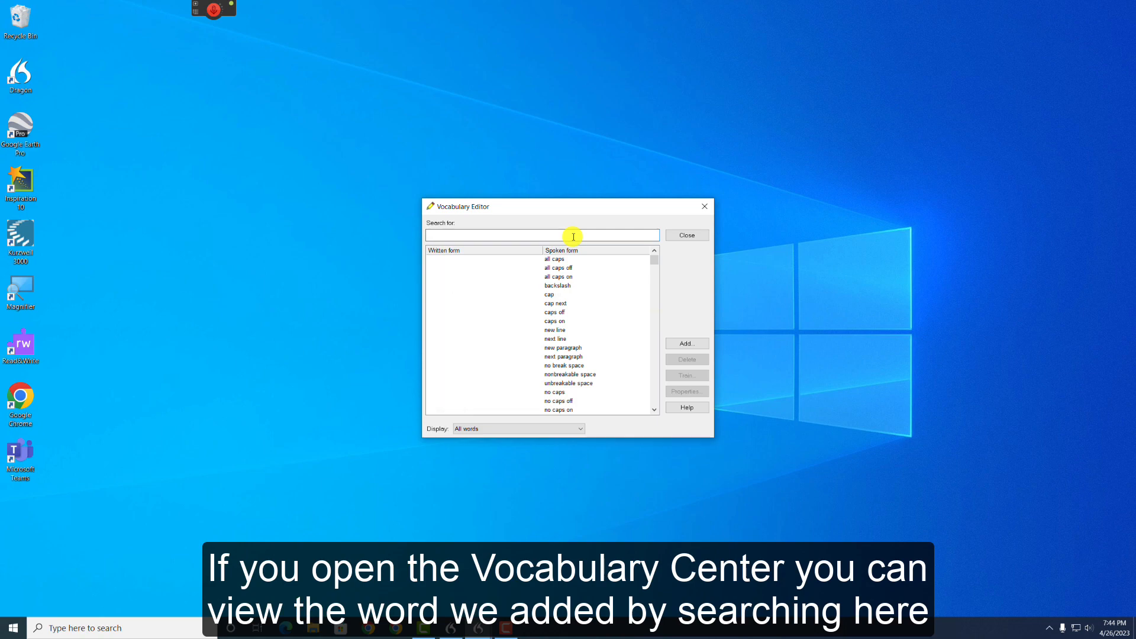
# Search the Vocabulary Editor for 'mitochondria' to find the added entry and its spoken form
pyautogui.write('mitochondria')
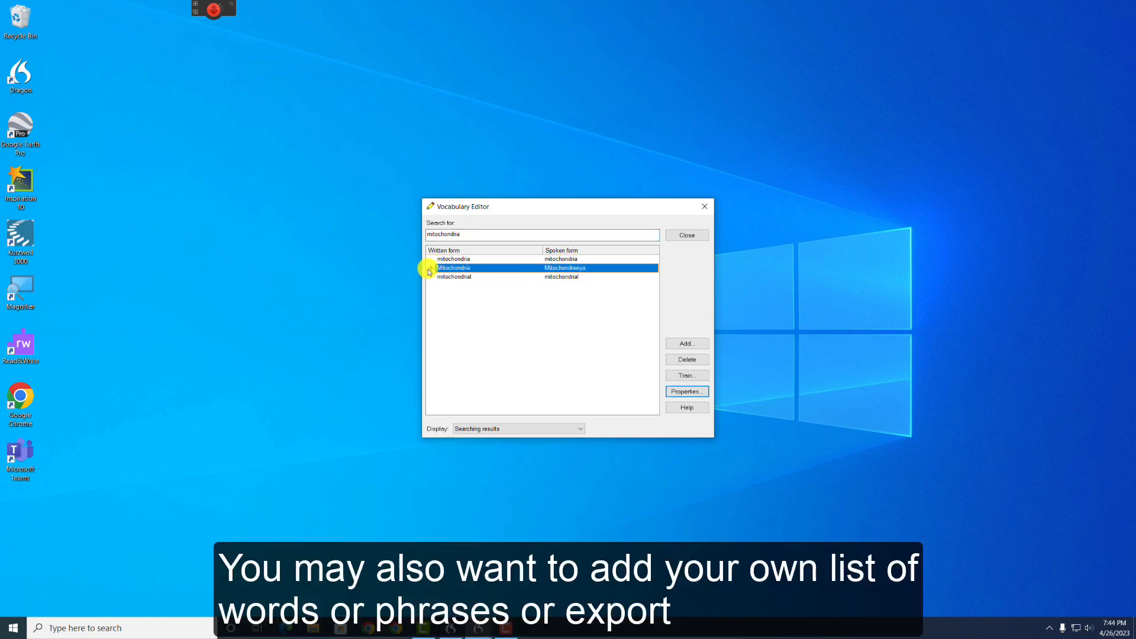
# Review the Vocabulary Center import, export and learning options, ending on the Command Center submenu
pyautogui.click(169, 14)
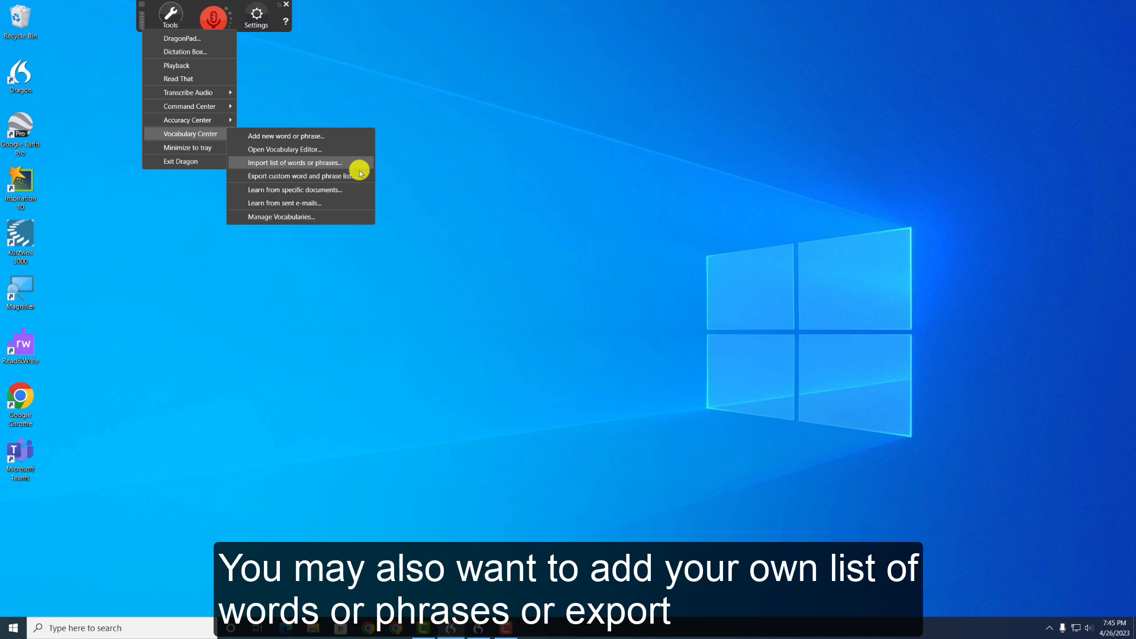
pyautogui.moveTo(358, 184)
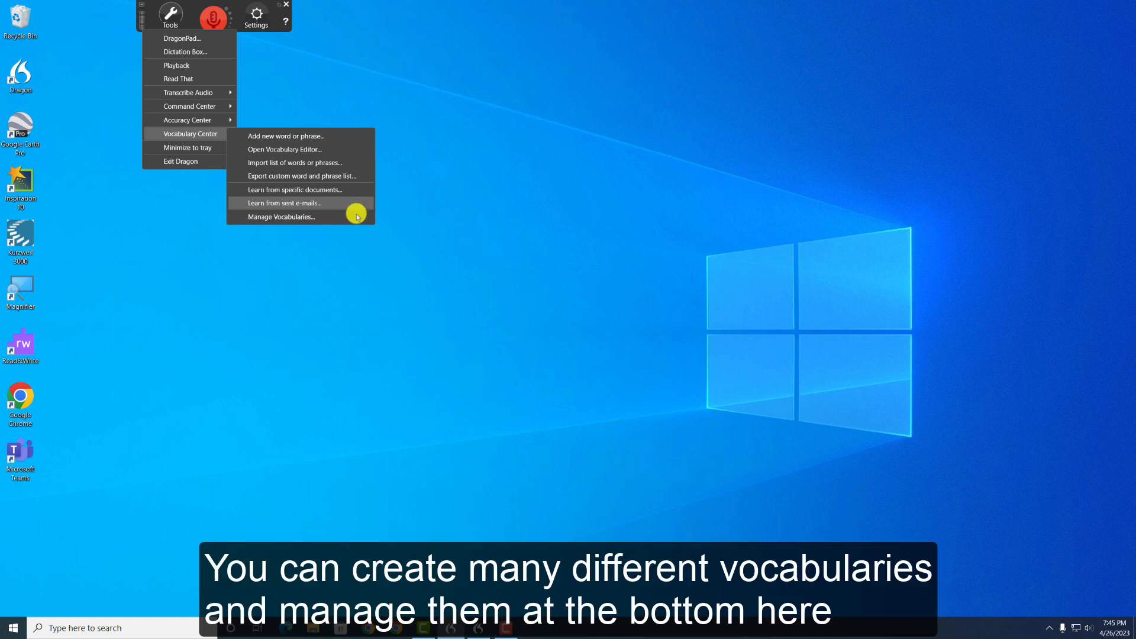
pyautogui.click(279, 216)
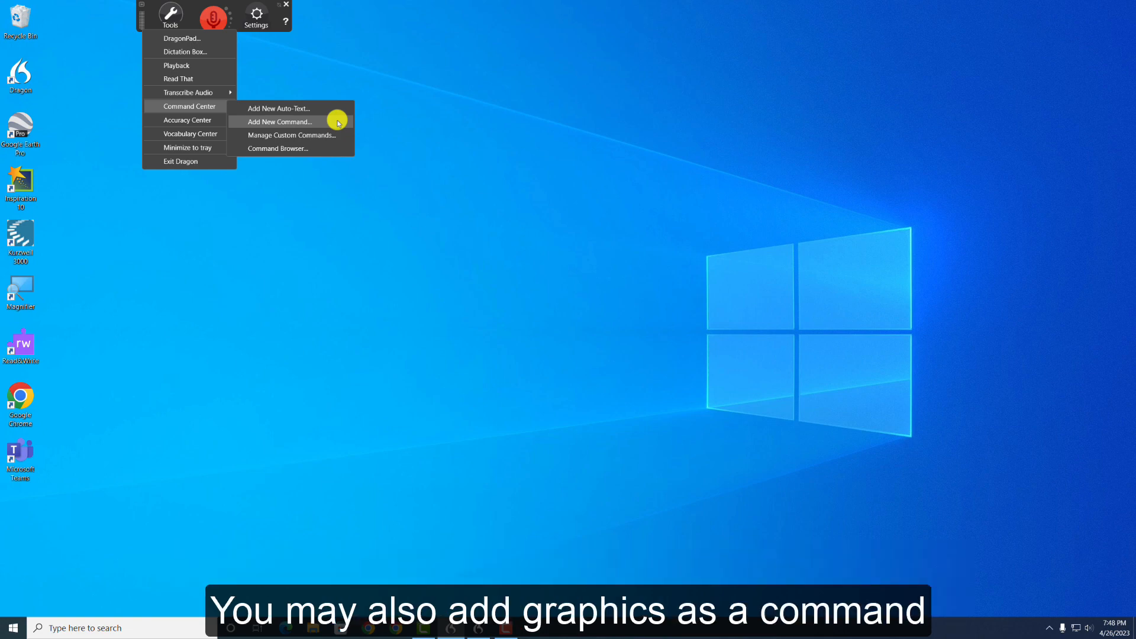
# Add a new MyCommand and save it with the numbered grocery list Cookies, Milk, Bread as content
pyautogui.click(276, 121)
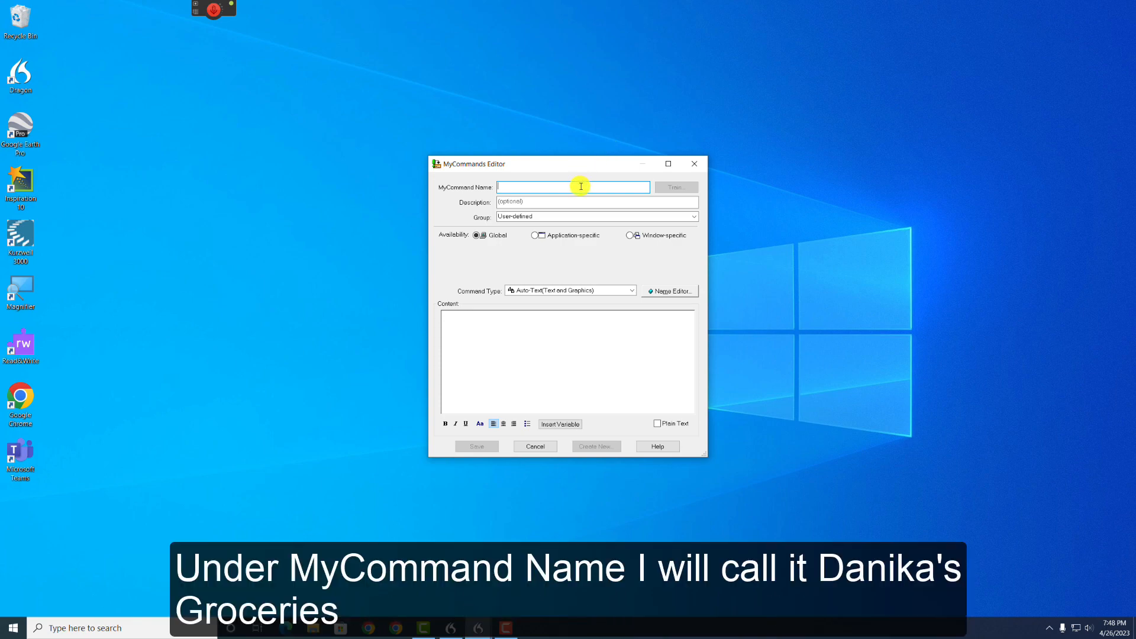
pyautogui.write("Danika's Groceries")
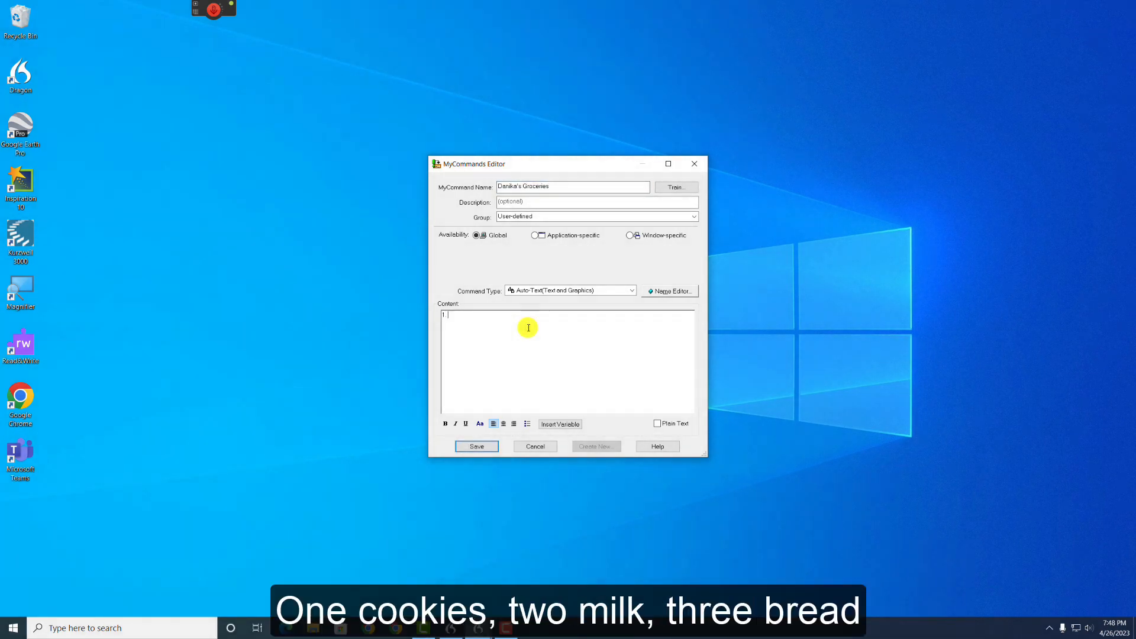
pyautogui.write('Cookies')
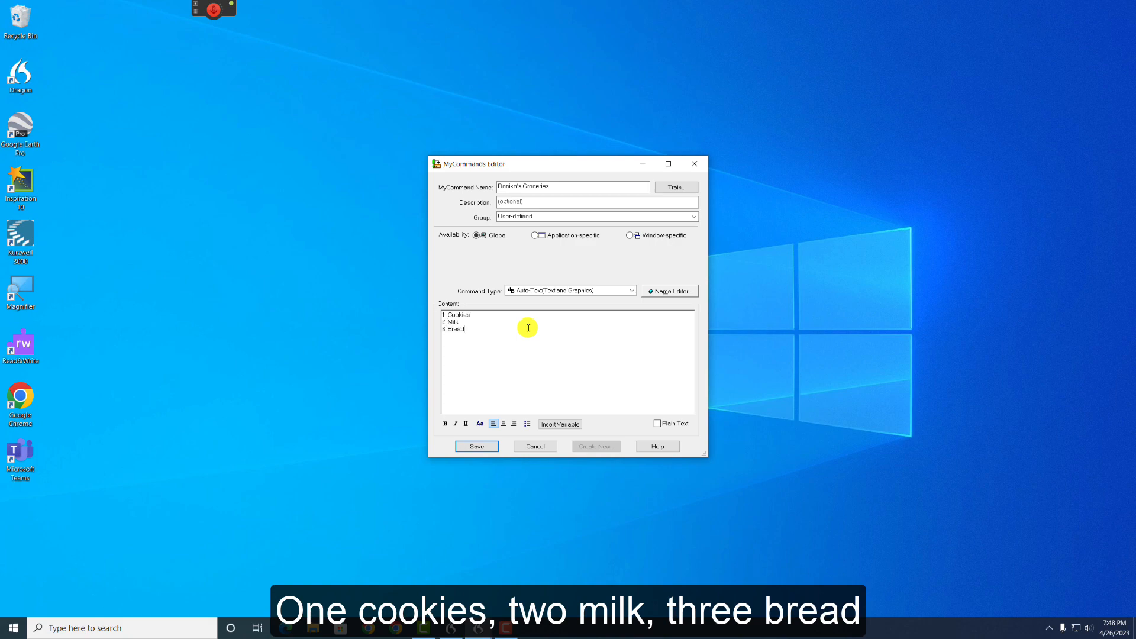
pyautogui.click(476, 445)
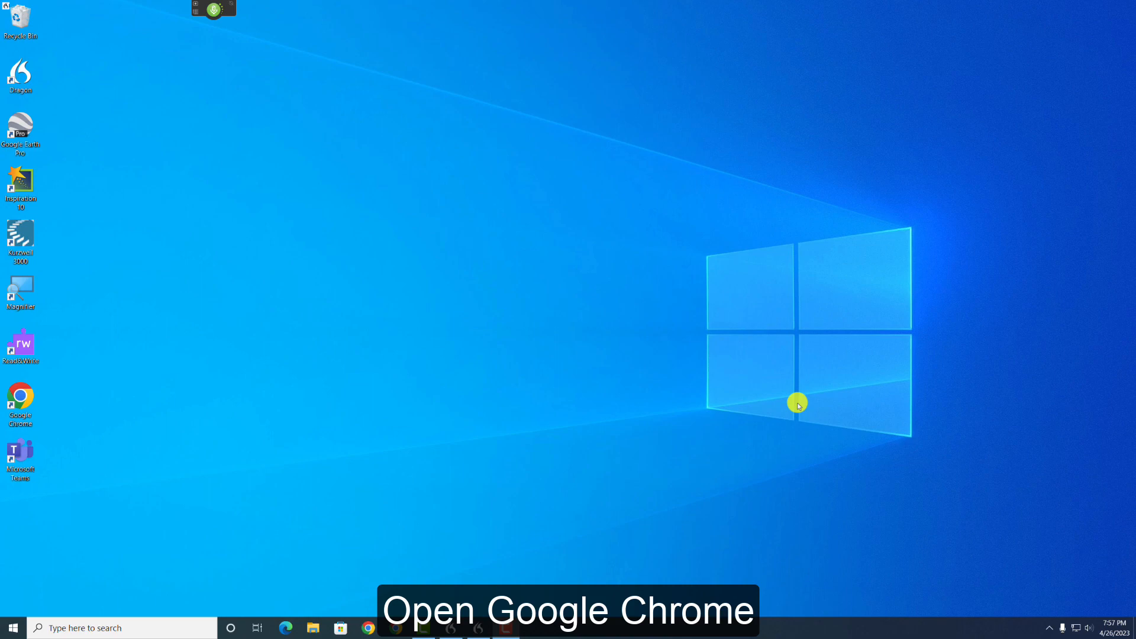
# Run a dictated Chrome search for top locations in the Okanogan
pyautogui.click(20, 399)
pyautogui.write('top locations in the Okanogan')
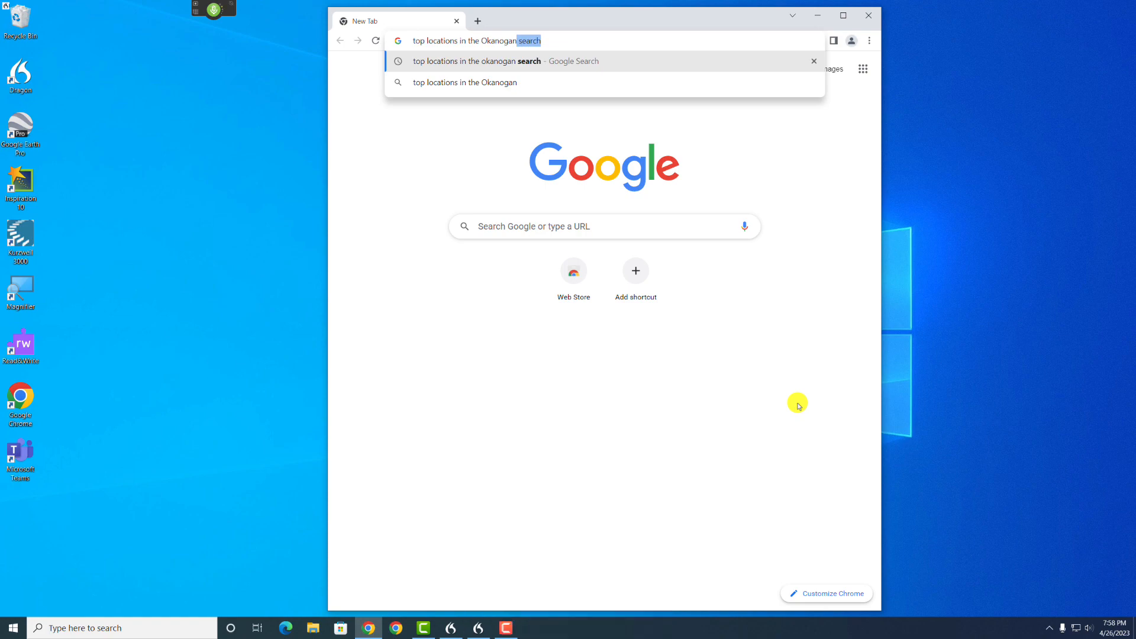
pyautogui.press('enter')
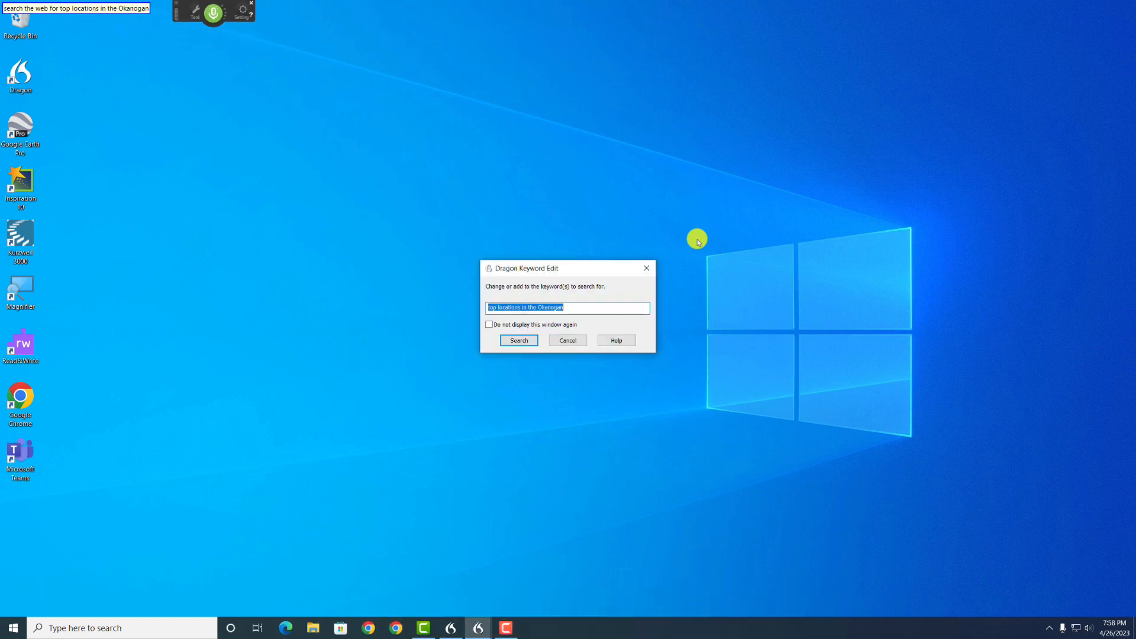
# Confirm the keyword search and submit it so Bing shows Okanogan location results
pyautogui.click(518, 341)
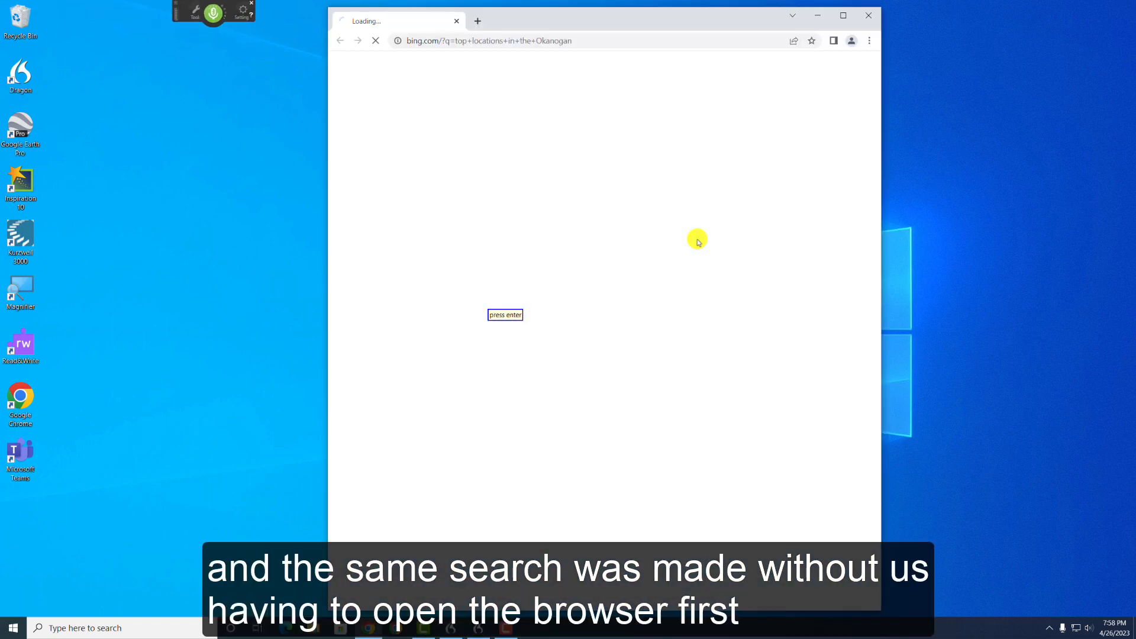
pyautogui.press('enter')
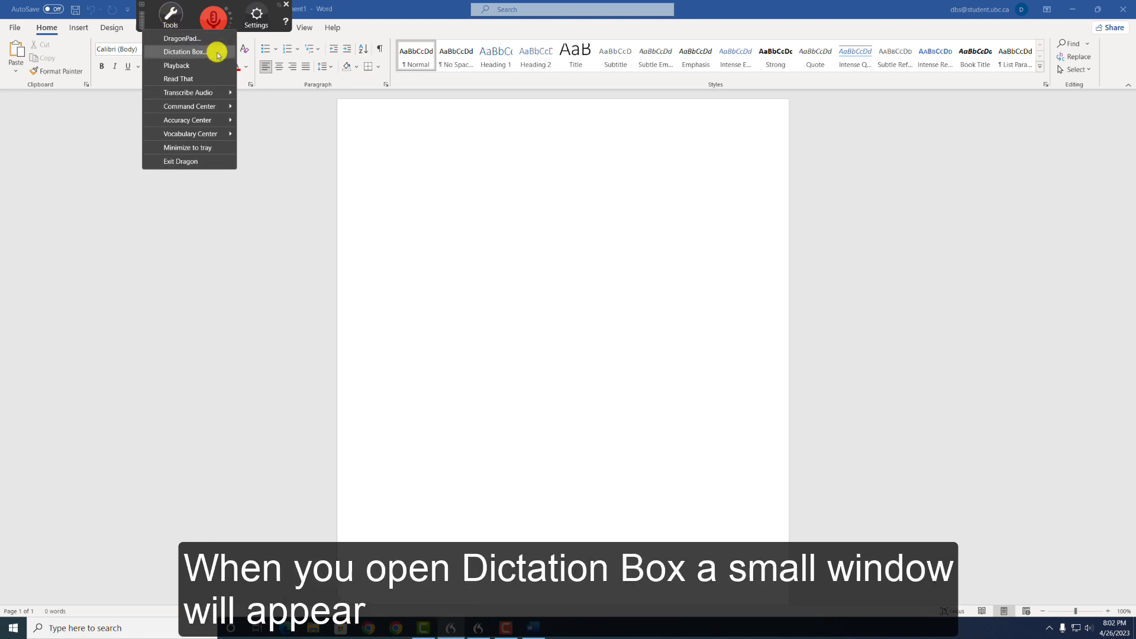
# Dictate 'I'm a student of the University British Columbia' in a Dictation Box and transfer it to Word
pyautogui.click(182, 51)
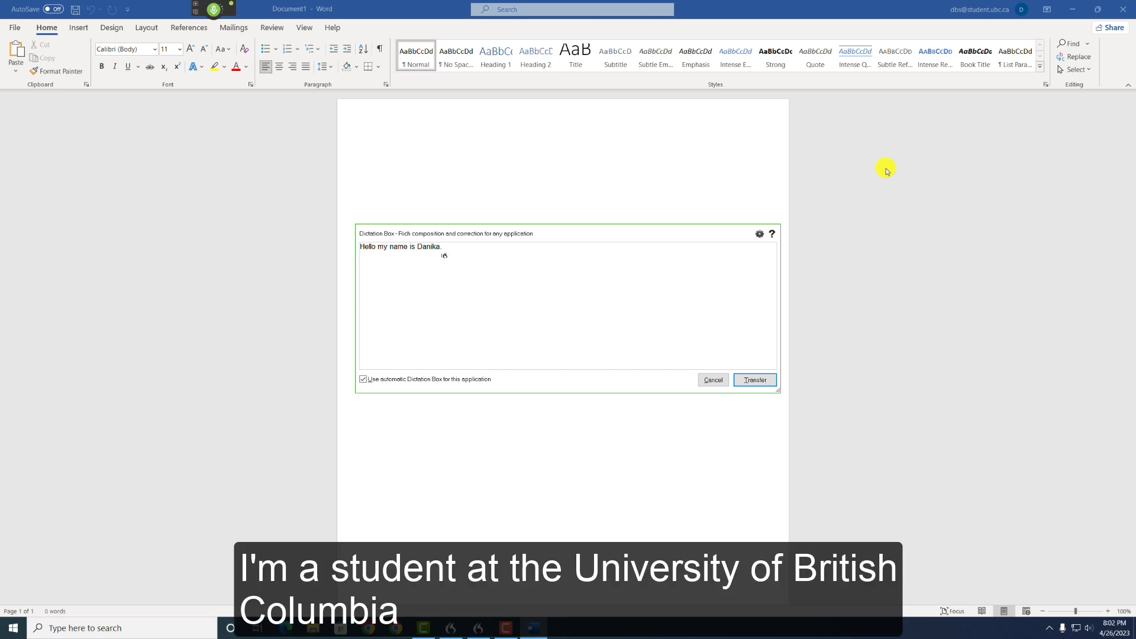
pyautogui.write("I'm a student of the University British Columbia")
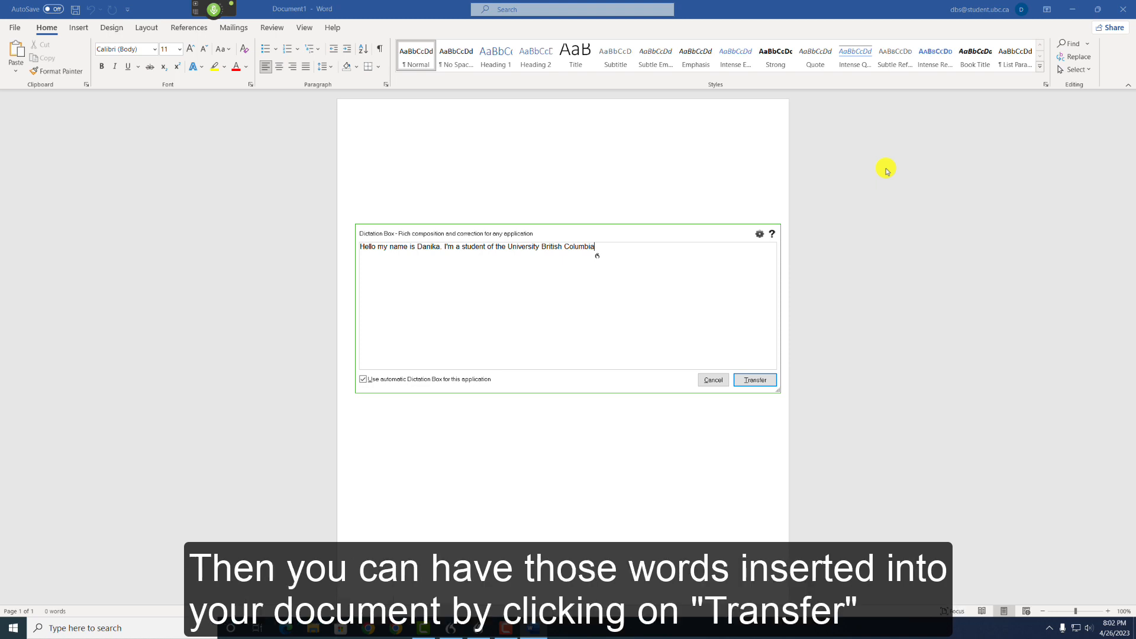
pyautogui.click(754, 380)
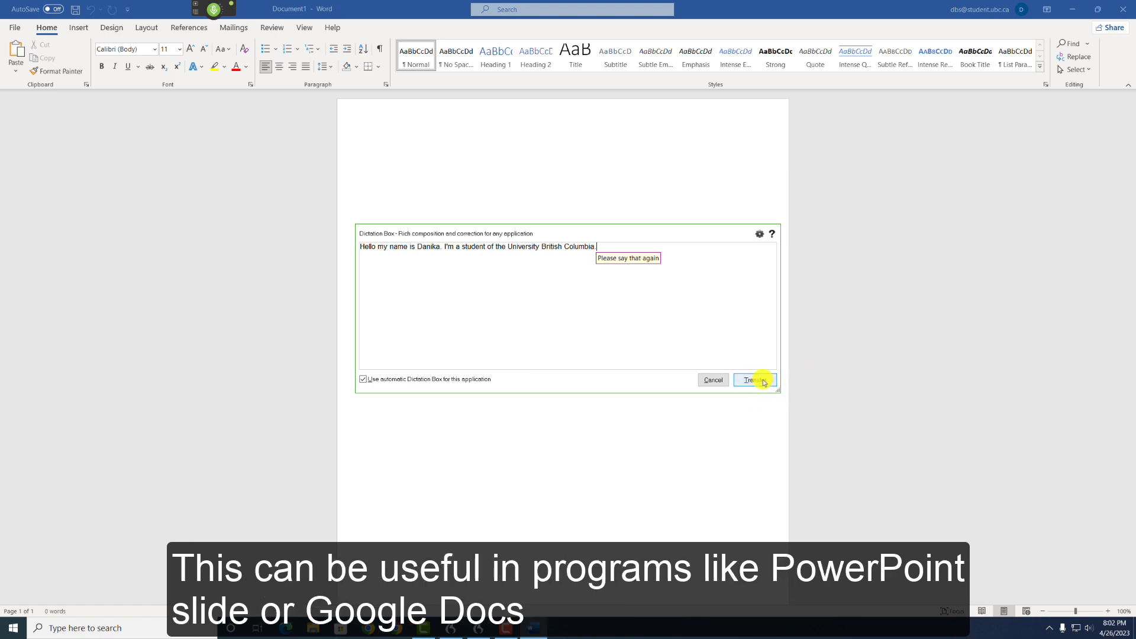
pyautogui.click(753, 379)
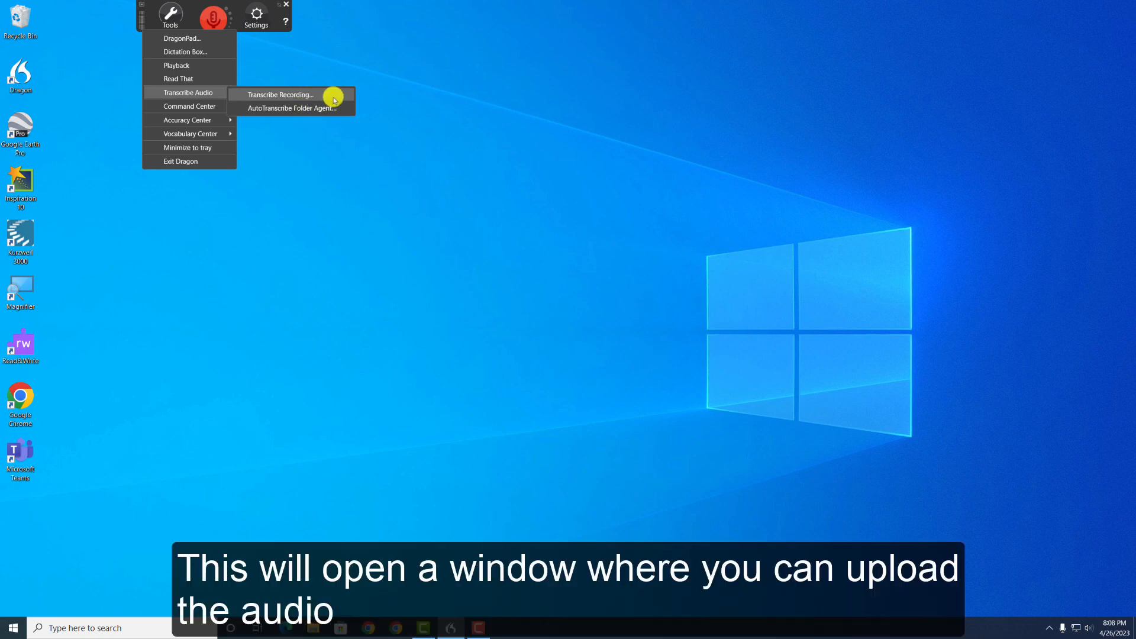
# Bring up the Transcribe Recording window from the Tools menu
pyautogui.click(279, 95)
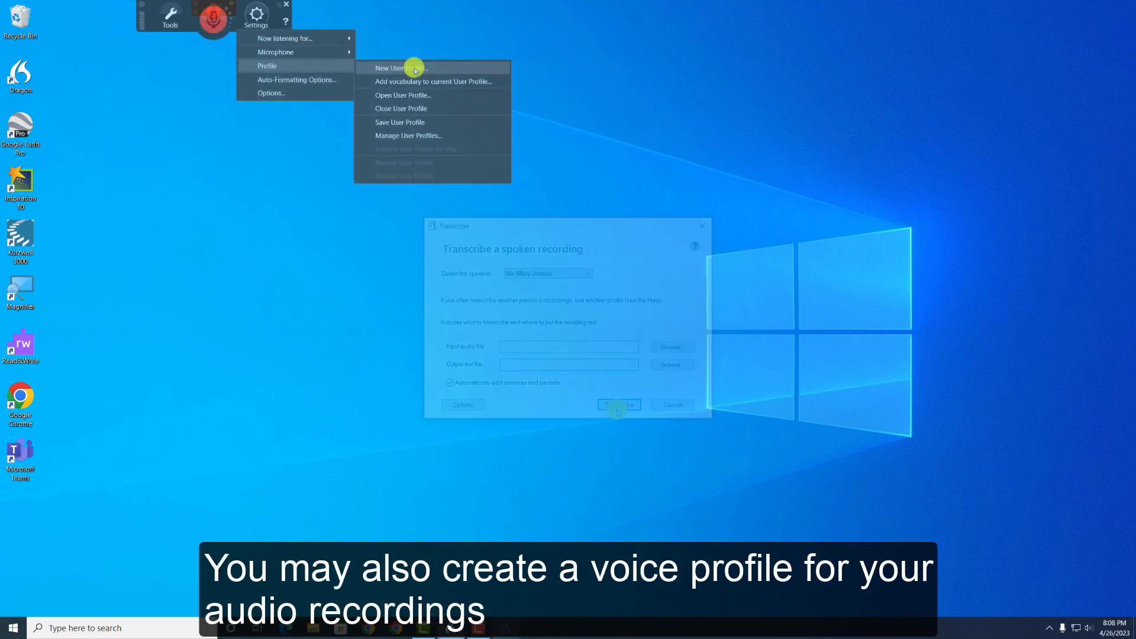
# Create a 'Transc' user profile for someone else's recordings with Canada as the speech region
pyautogui.click(670, 405)
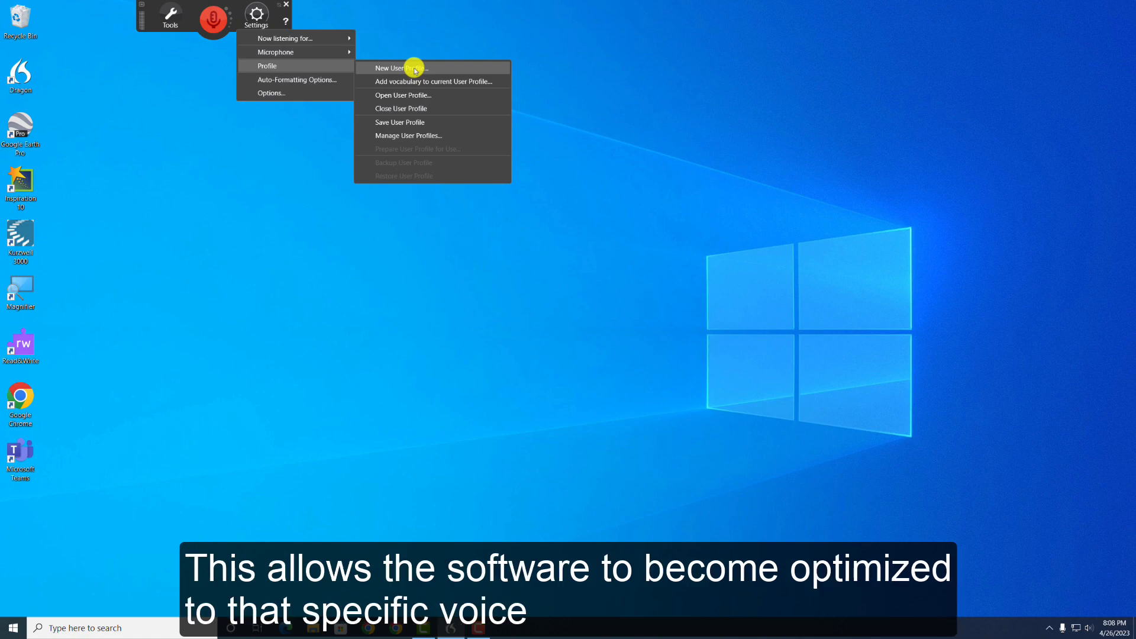
pyautogui.click(390, 68)
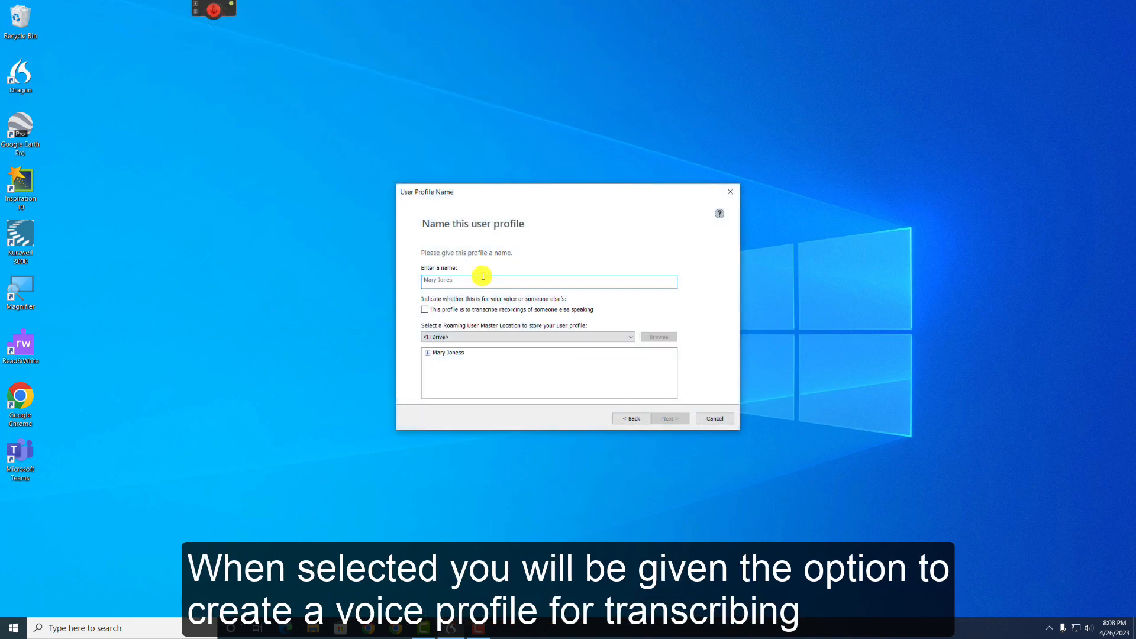
pyautogui.write('Transcribe')
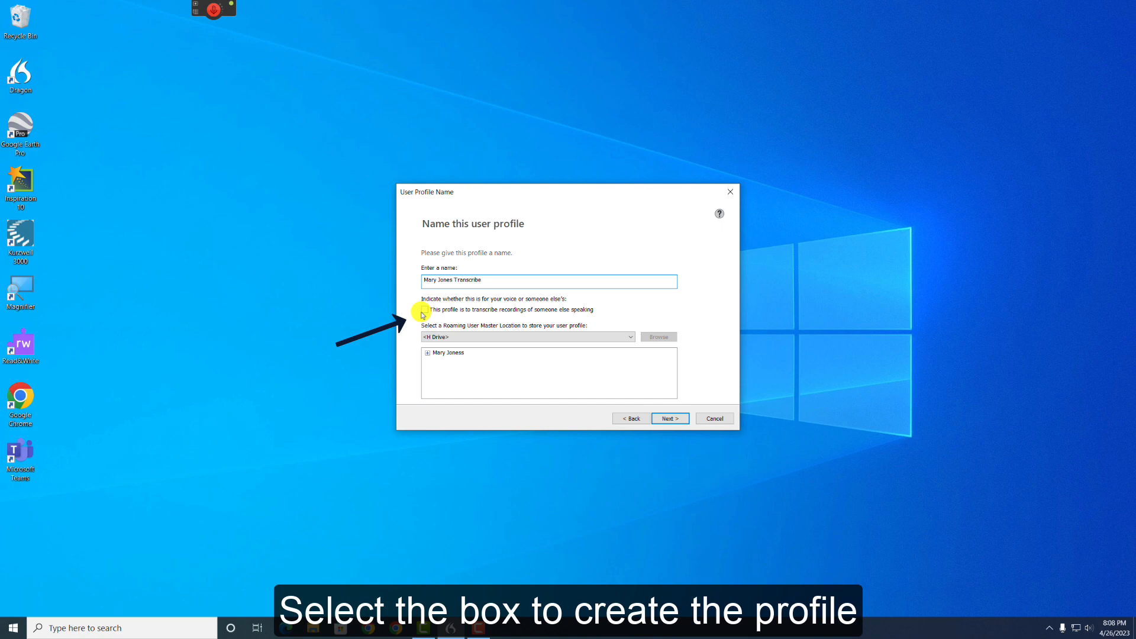
pyautogui.click(668, 418)
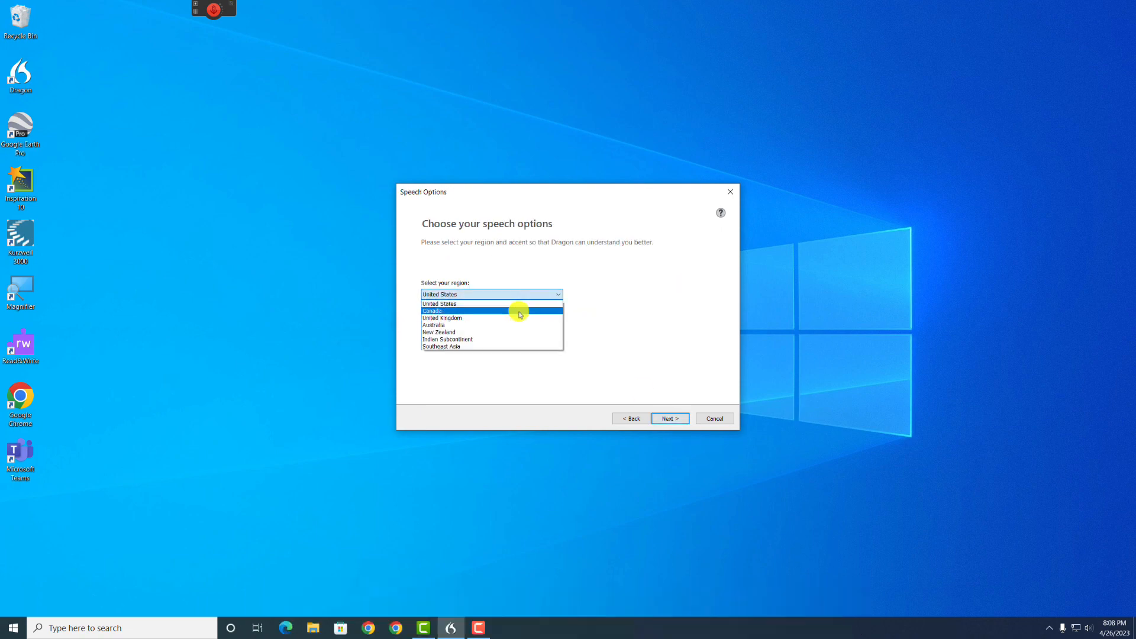
pyautogui.click(667, 418)
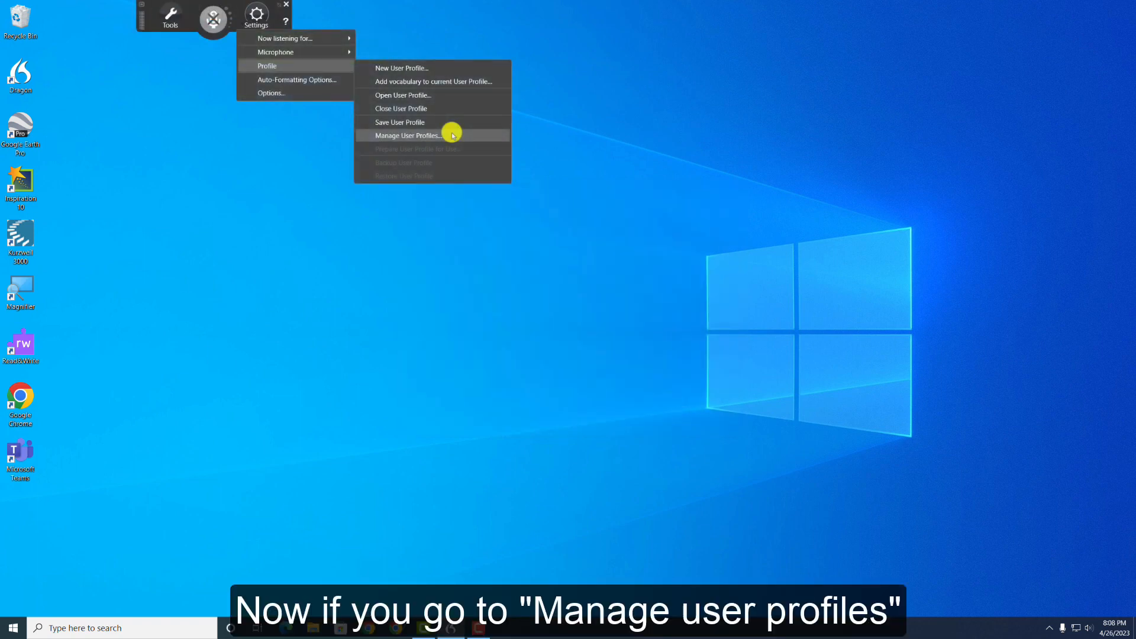
# Select the new Transcribe profile in Manage User Profiles and close the manager
pyautogui.click(408, 135)
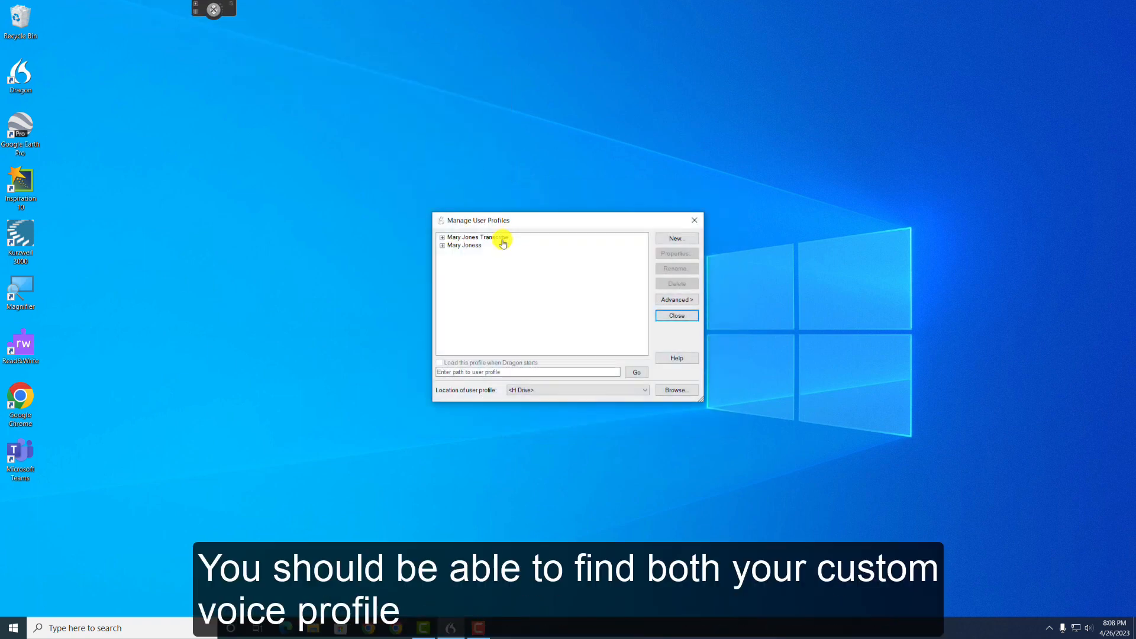
pyautogui.click(474, 237)
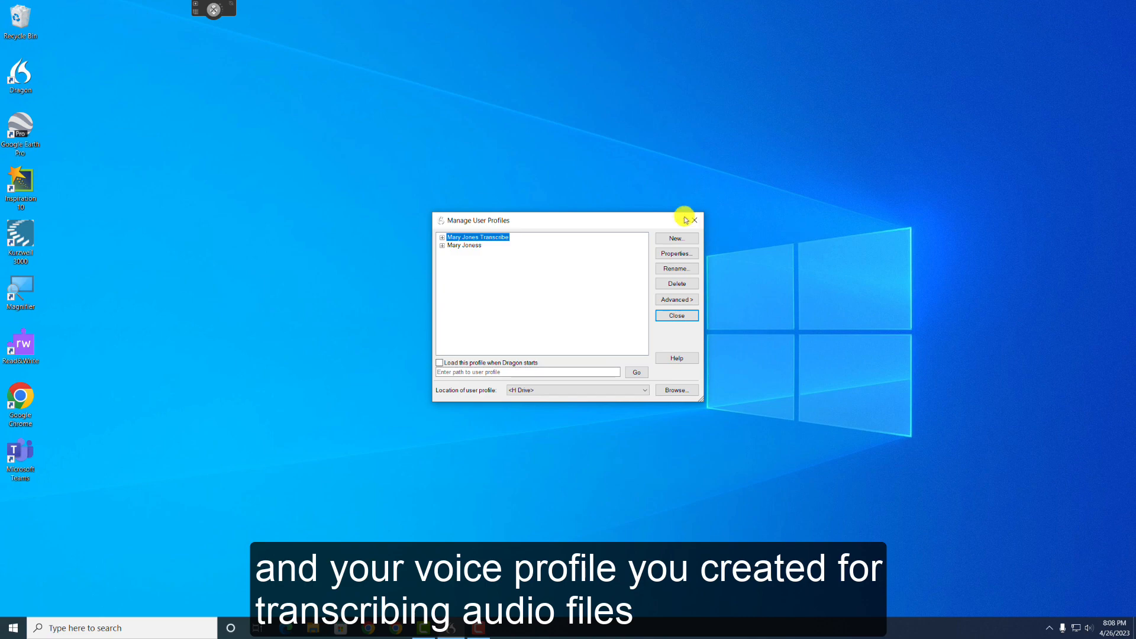
pyautogui.click(674, 314)
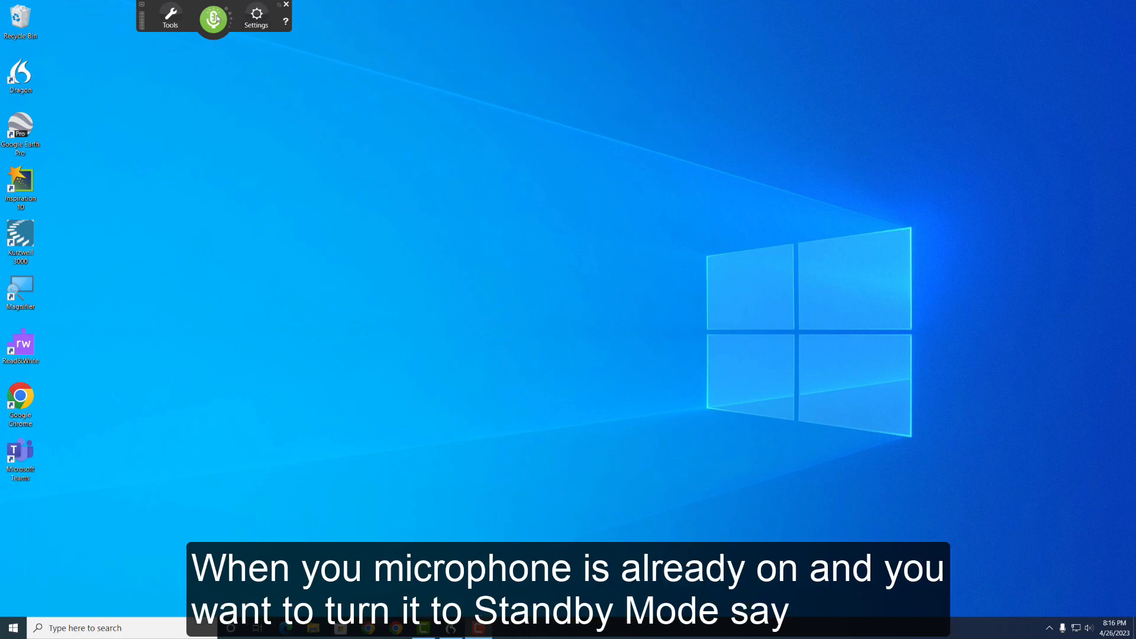